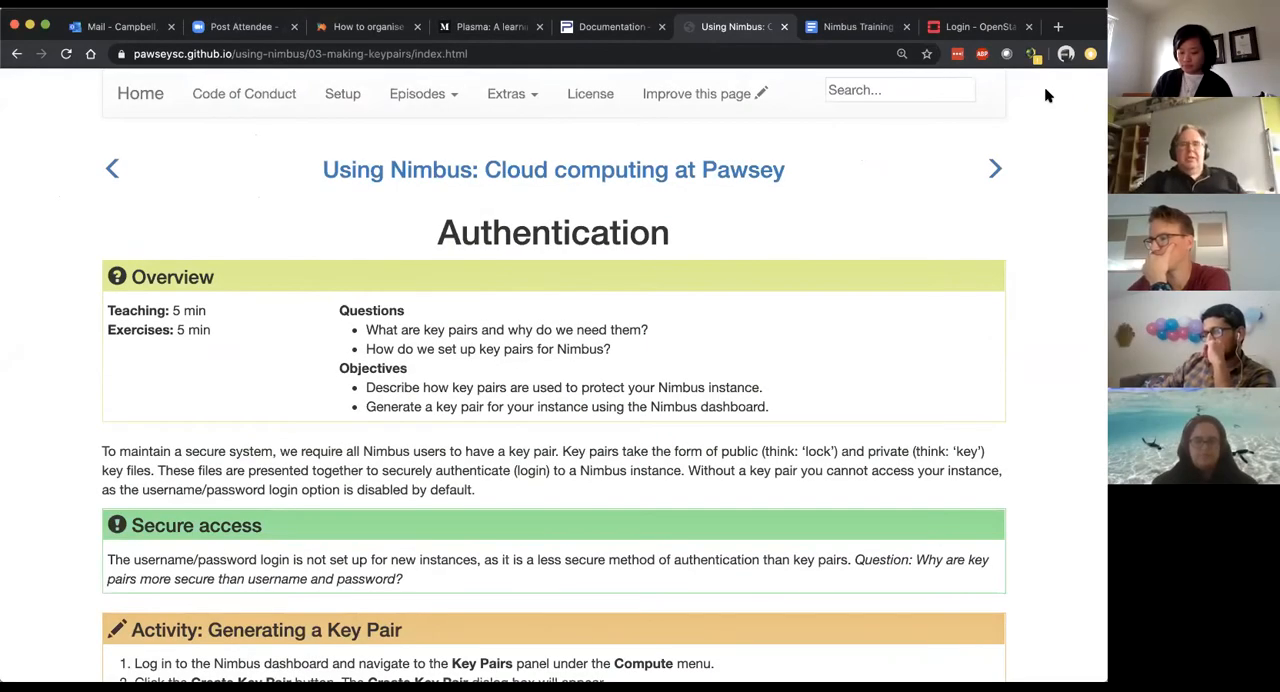
{"action": "mouse_move", "coordinate": [904, 408]}
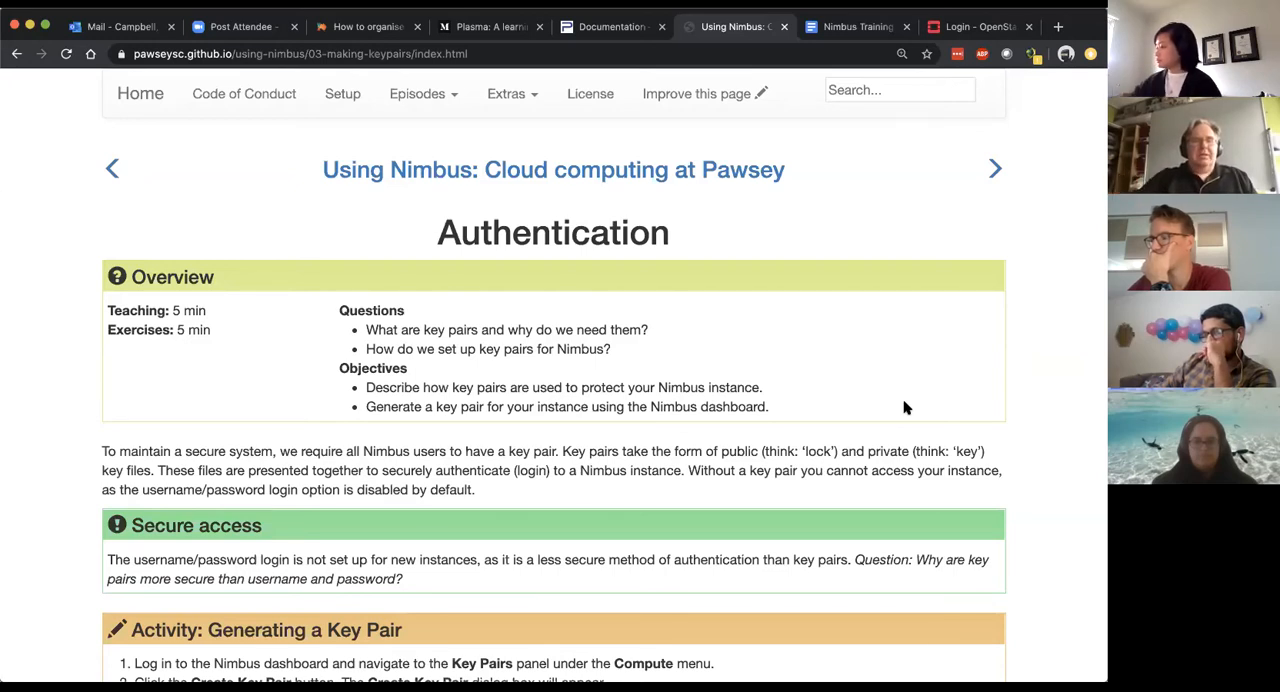
{"action": "mouse_move", "coordinate": [1070, 248]}
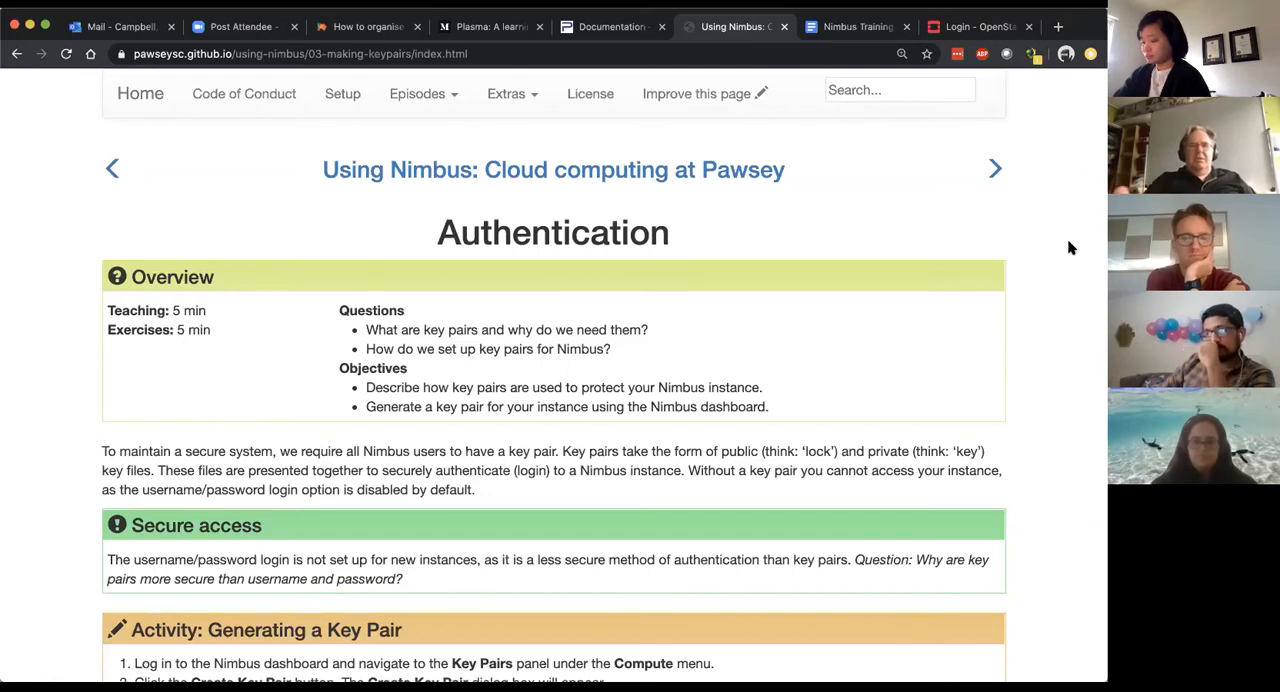
Scroll the Authentication lesson page down to the 'Activity: Generating a Key Pair' steps and dialog screenshot.
{"action": "scroll", "scroll_direction": "down", "scroll_amount": 3}
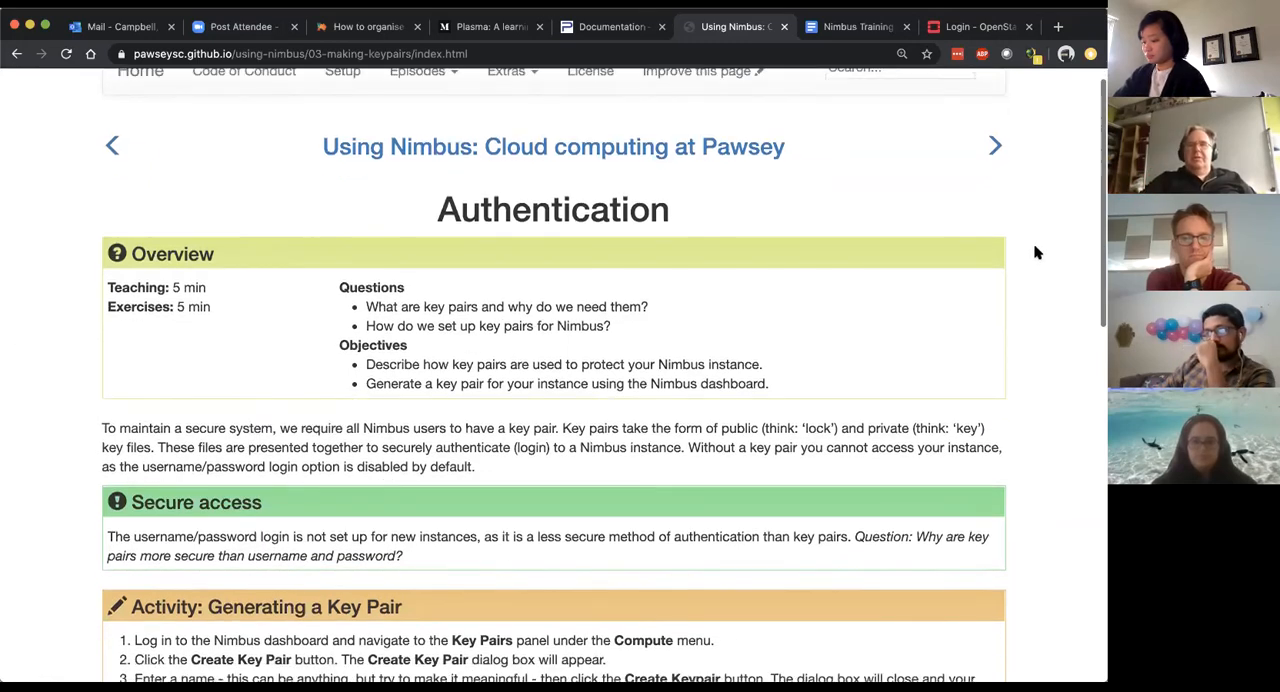
{"action": "scroll", "scroll_direction": "down", "scroll_amount": 3}
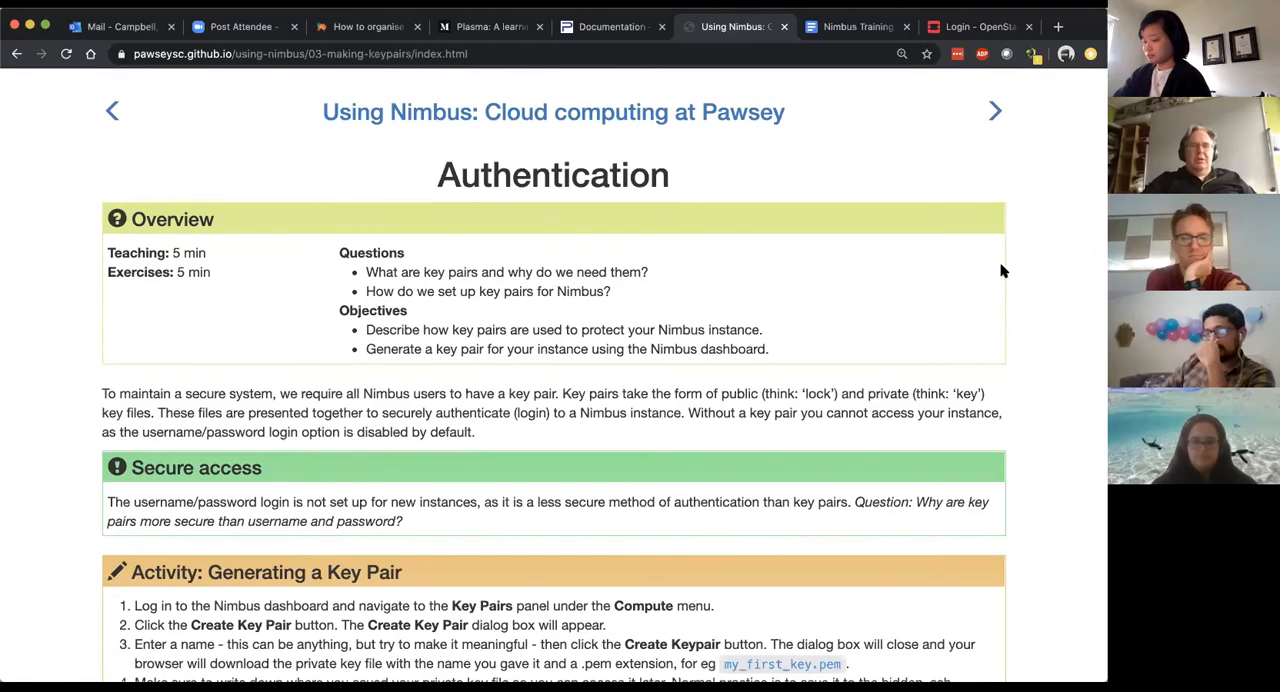
{"action": "scroll", "scroll_direction": "down", "scroll_amount": 3}
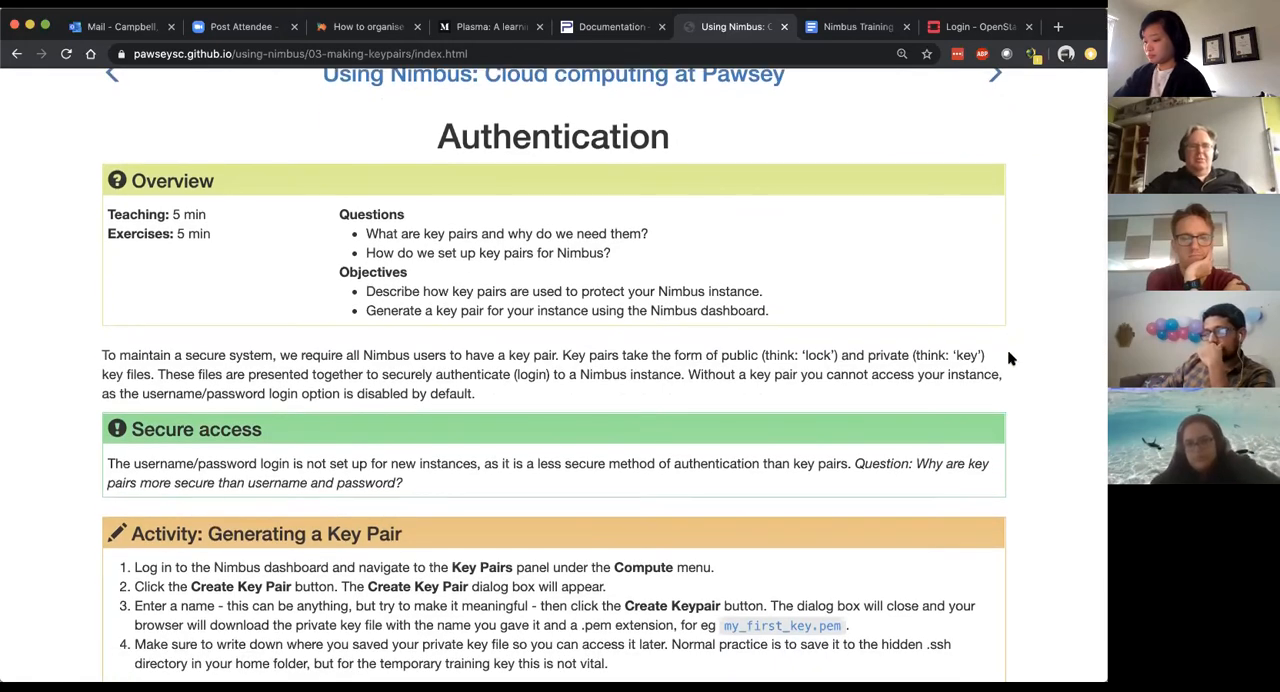
{"action": "scroll", "scroll_direction": "down", "scroll_amount": 3}
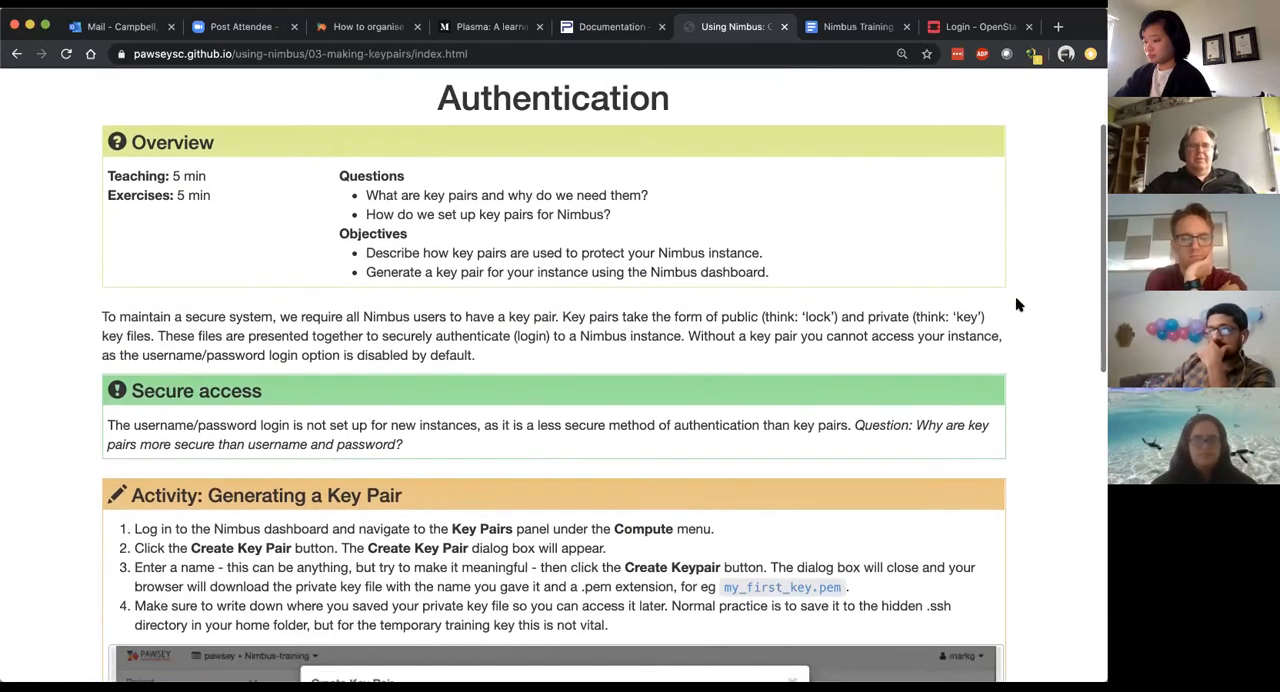
{"action": "scroll", "scroll_direction": "down", "scroll_amount": 3}
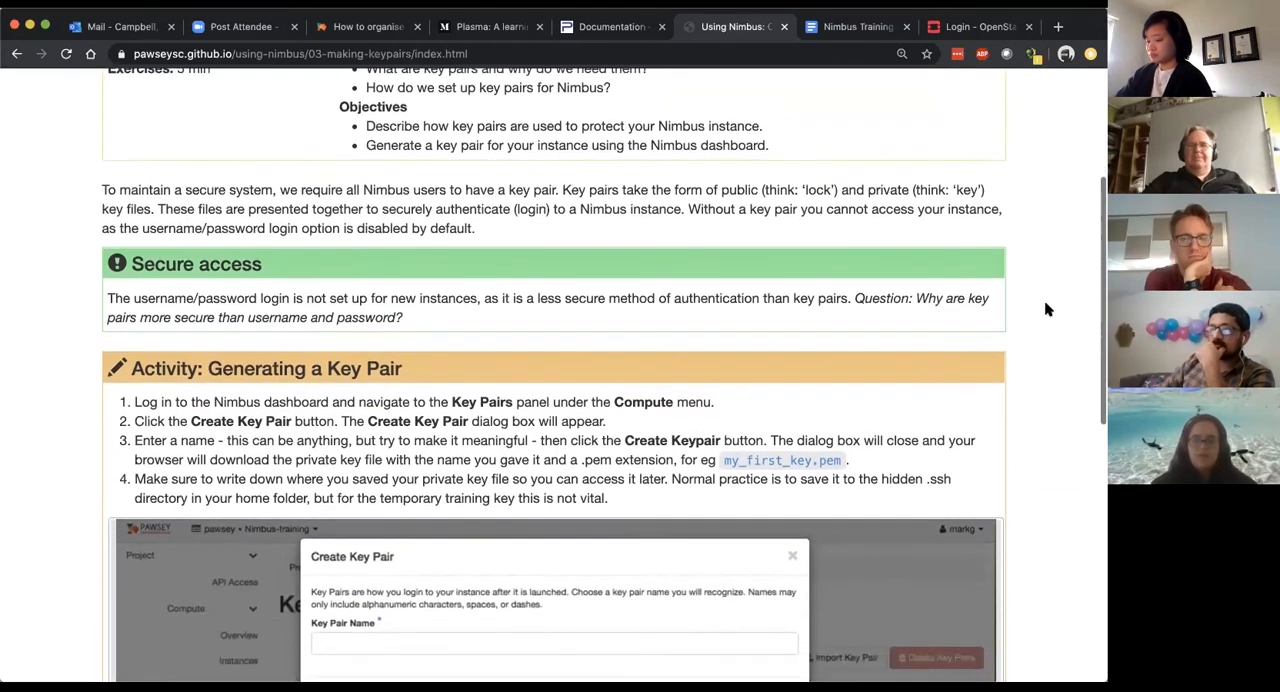
{"action": "scroll", "scroll_direction": "down", "scroll_amount": 3}
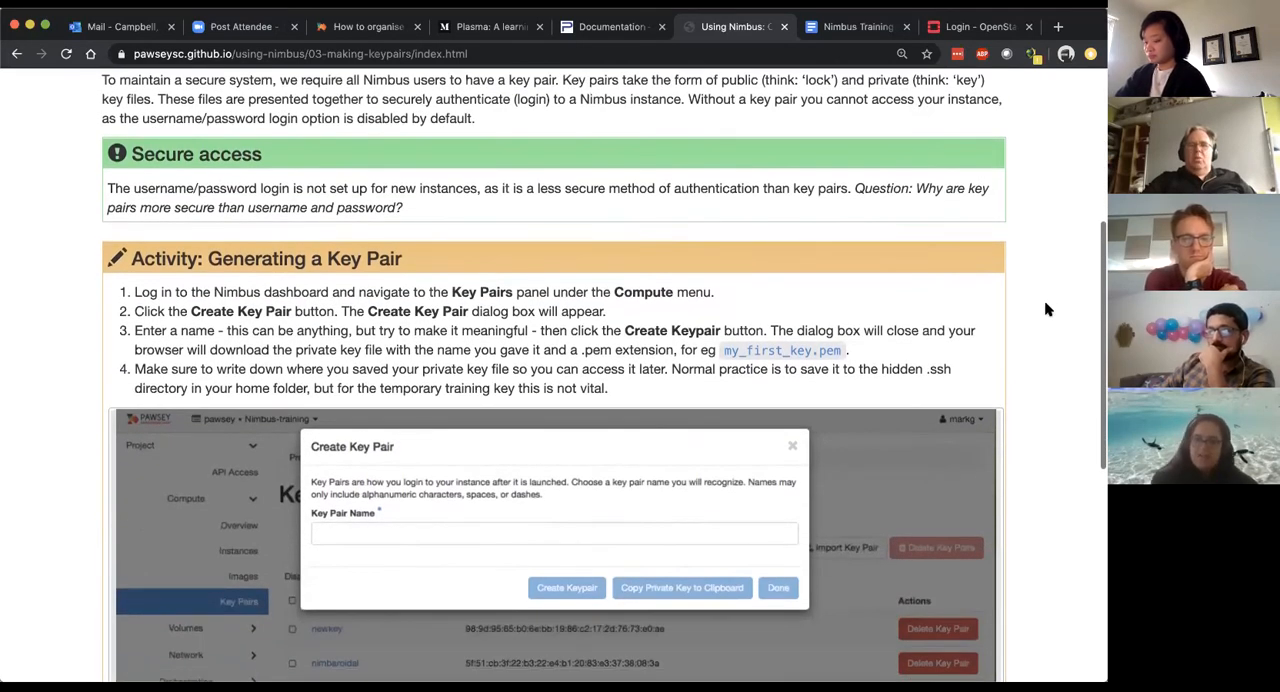
{"action": "scroll", "scroll_direction": "down", "scroll_amount": 3}
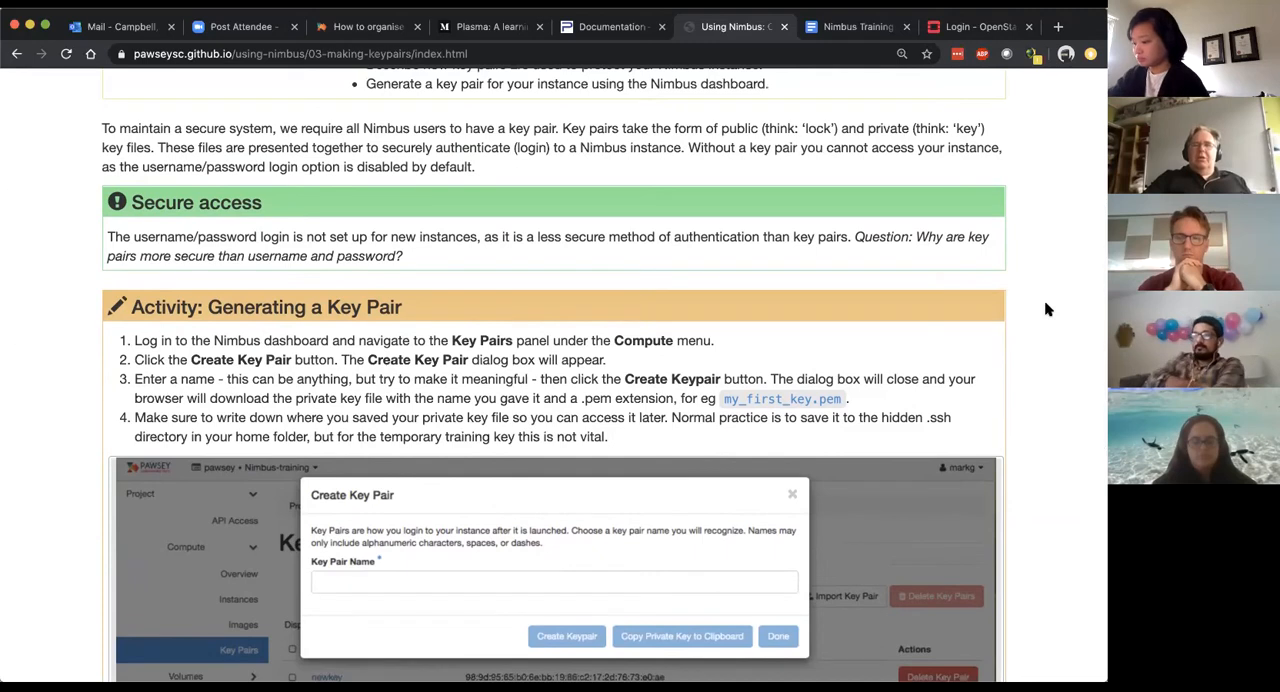
{"action": "scroll", "scroll_direction": "down", "scroll_amount": 3}
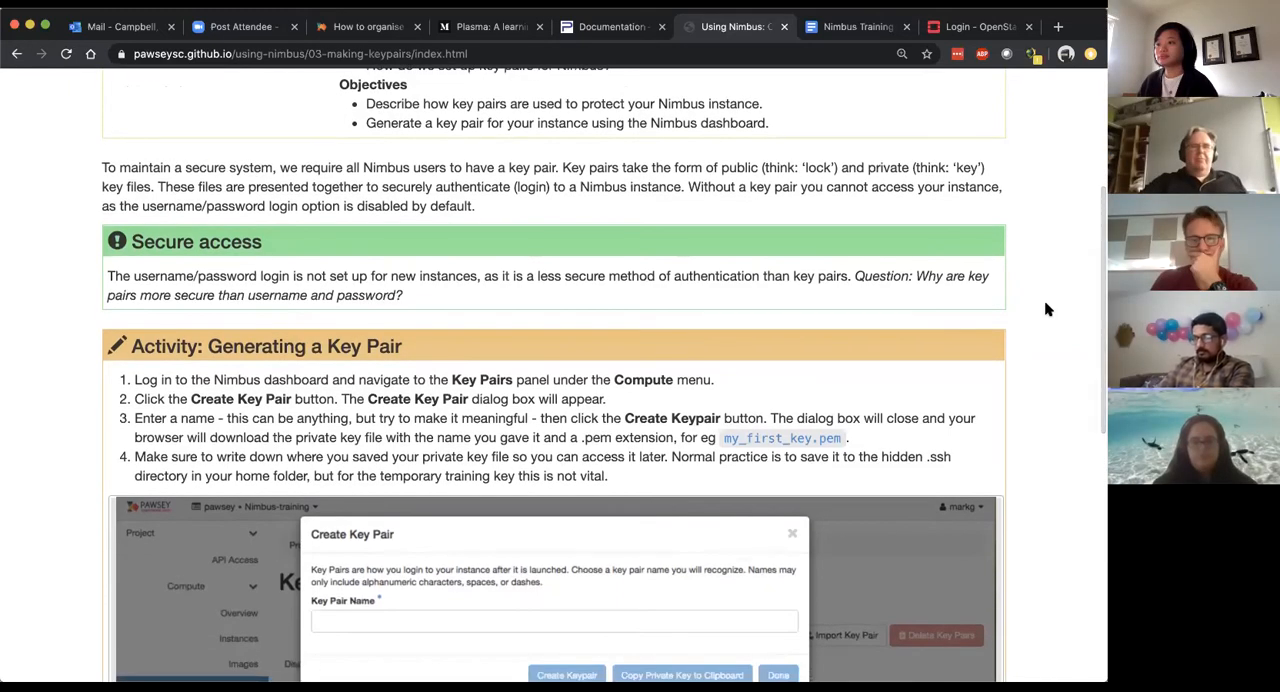
{"action": "mouse_move", "coordinate": [852, 312]}
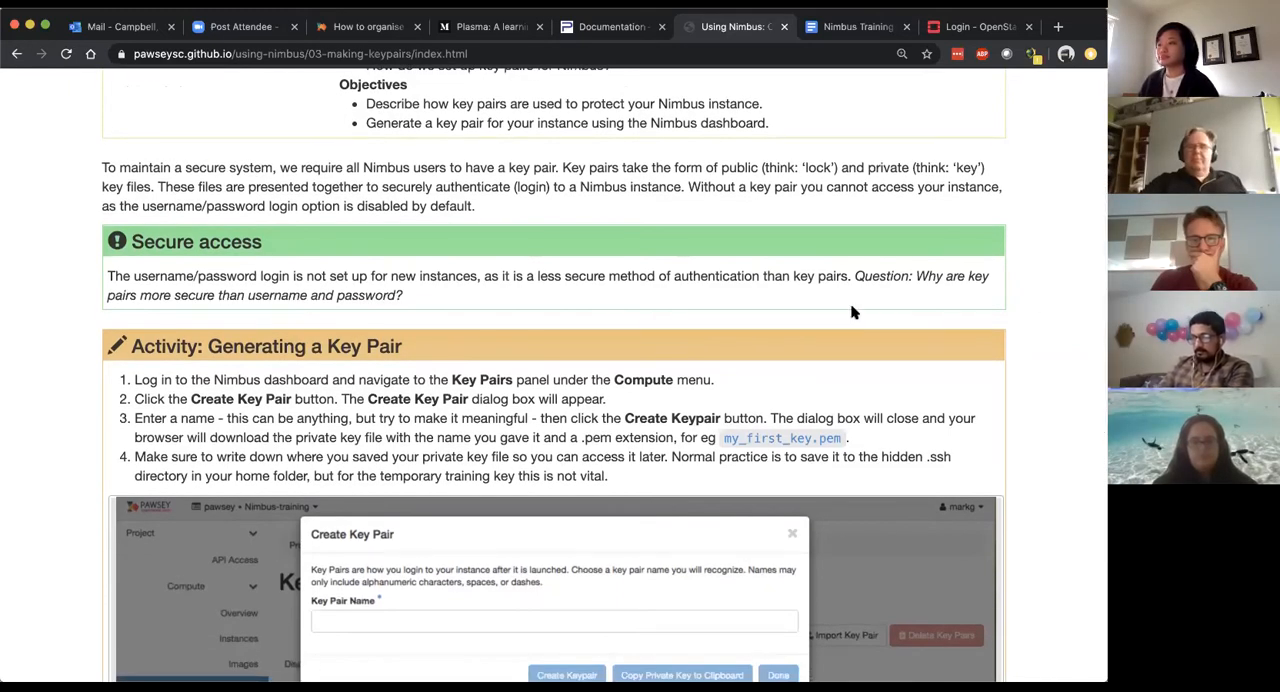
{"action": "mouse_move", "coordinate": [1004, 128]}
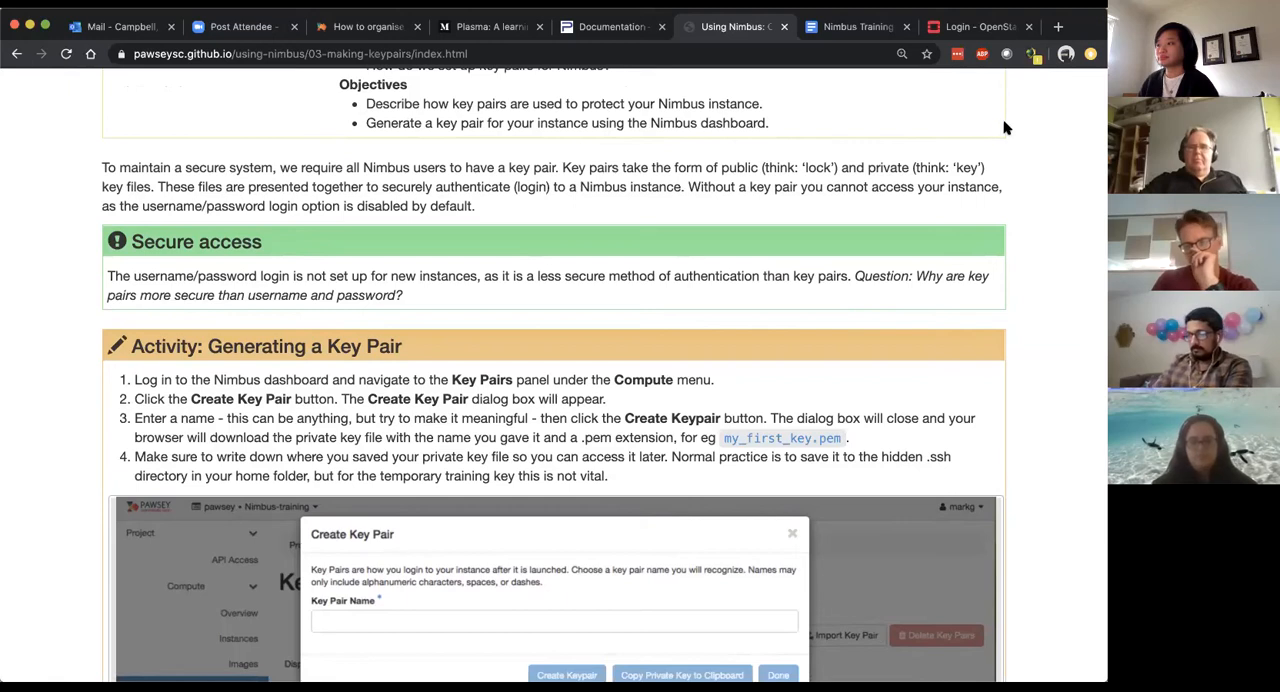
{"action": "mouse_move", "coordinate": [960, 100]}
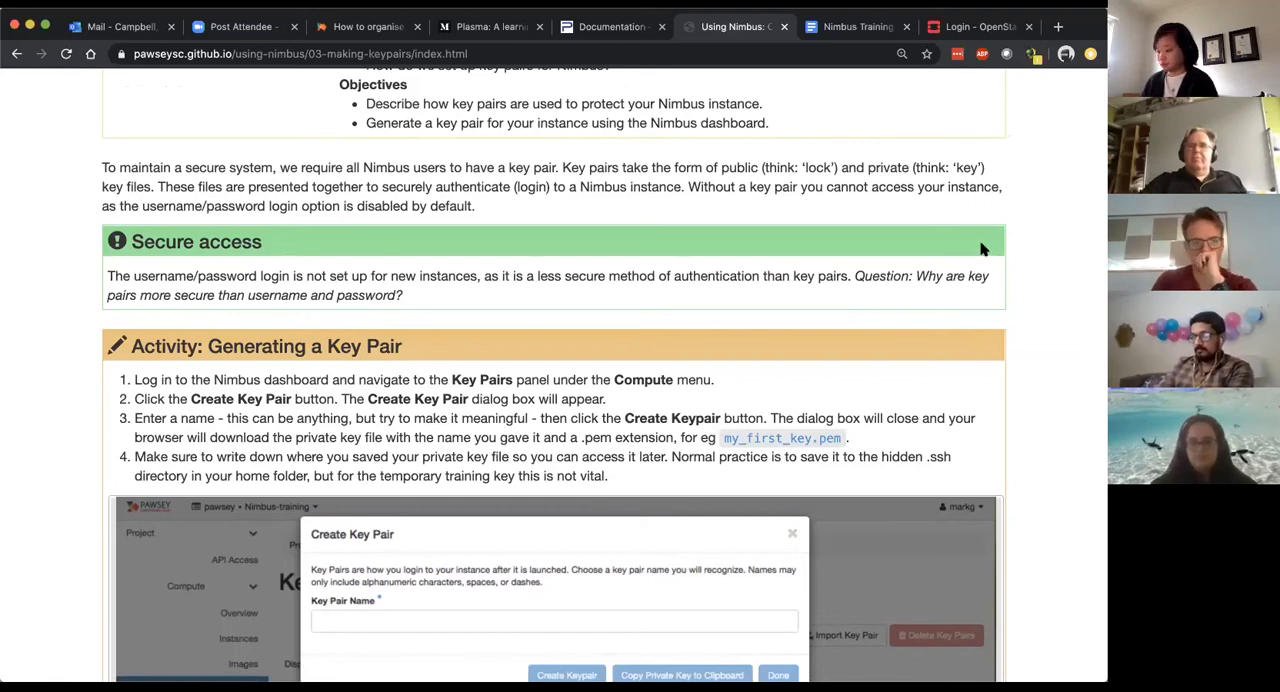
{"action": "mouse_move", "coordinate": [978, 408]}
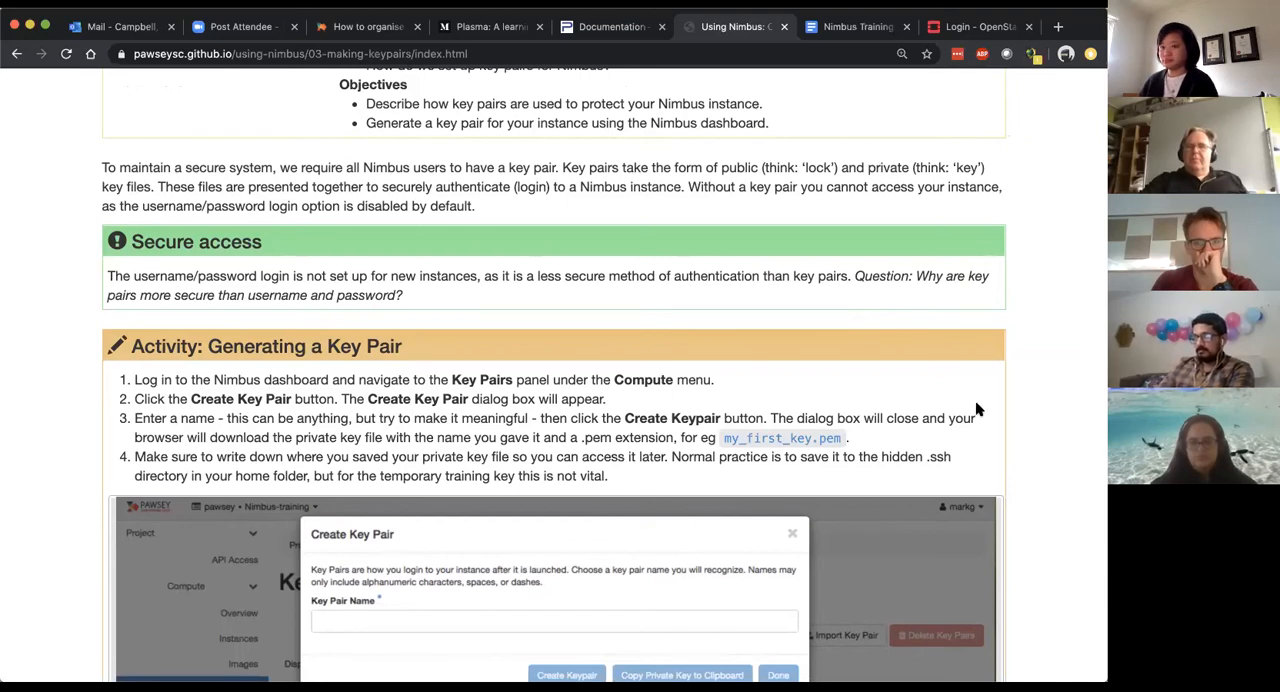
{"action": "mouse_move", "coordinate": [980, 464]}
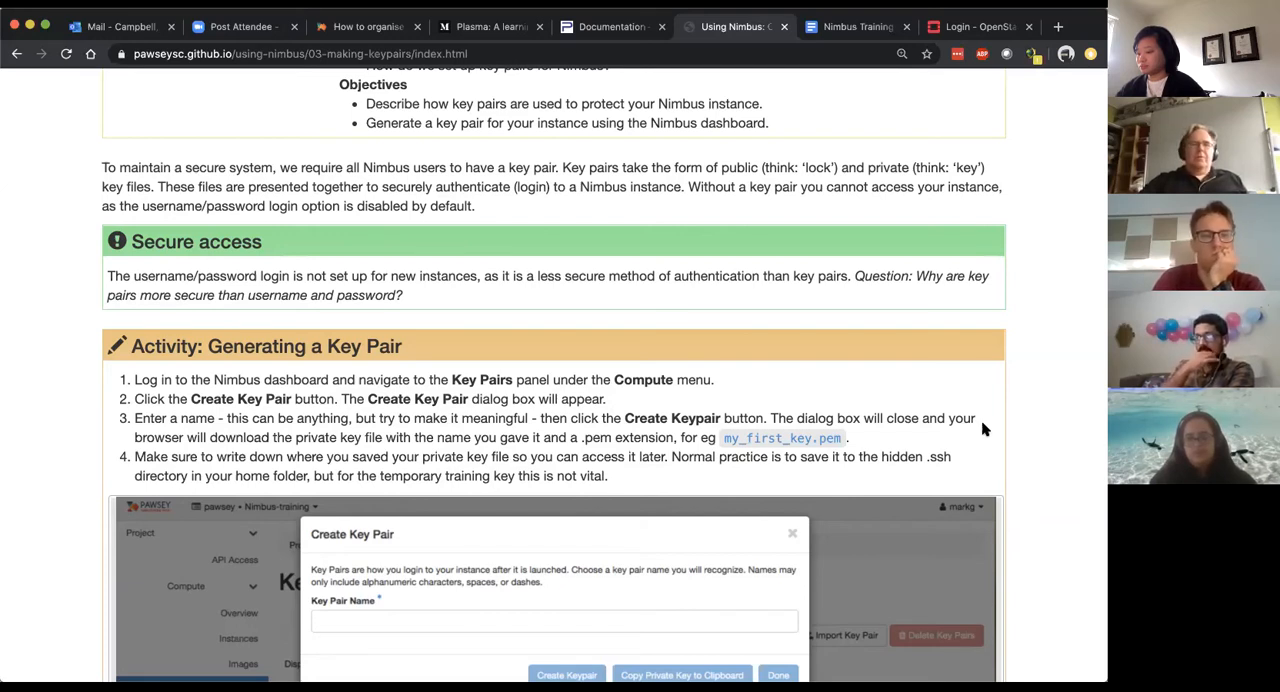
{"action": "mouse_move", "coordinate": [704, 346]}
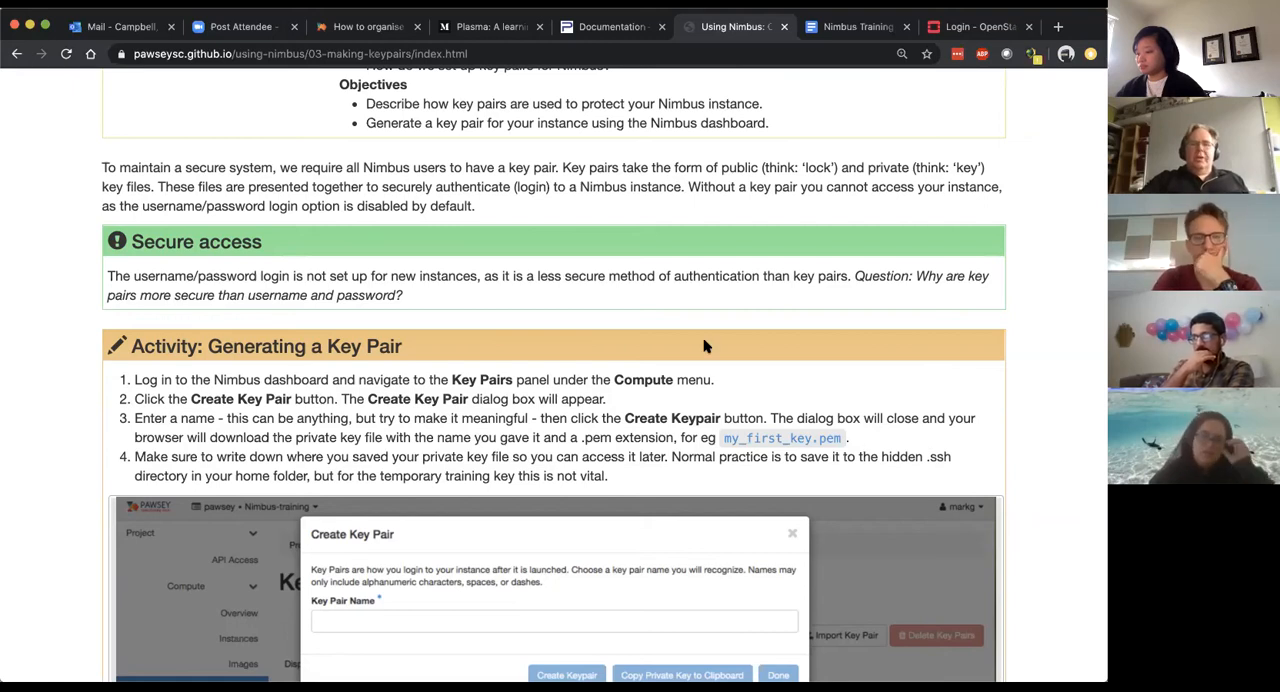
{"action": "scroll", "scroll_direction": "down", "scroll_amount": 3}
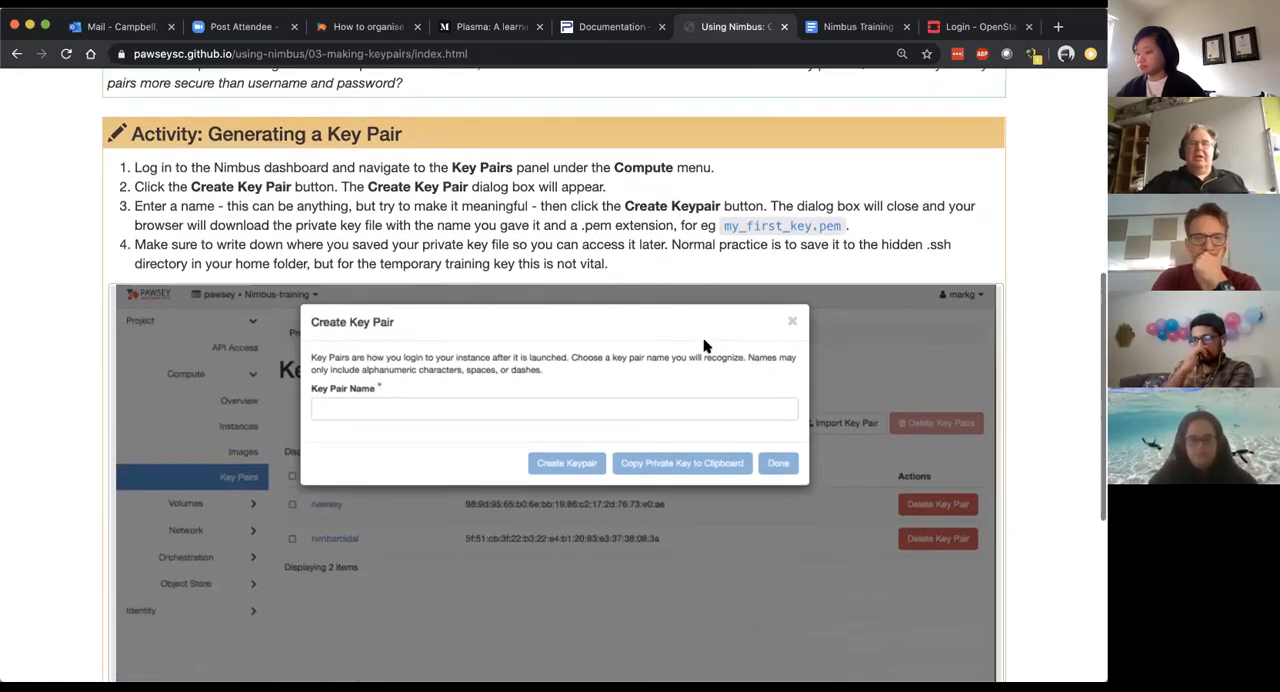
Reach the Key Points at the lesson's end, then switch to the 'Login - OpenStack' tab.
{"action": "scroll", "scroll_direction": "down", "scroll_amount": 3}
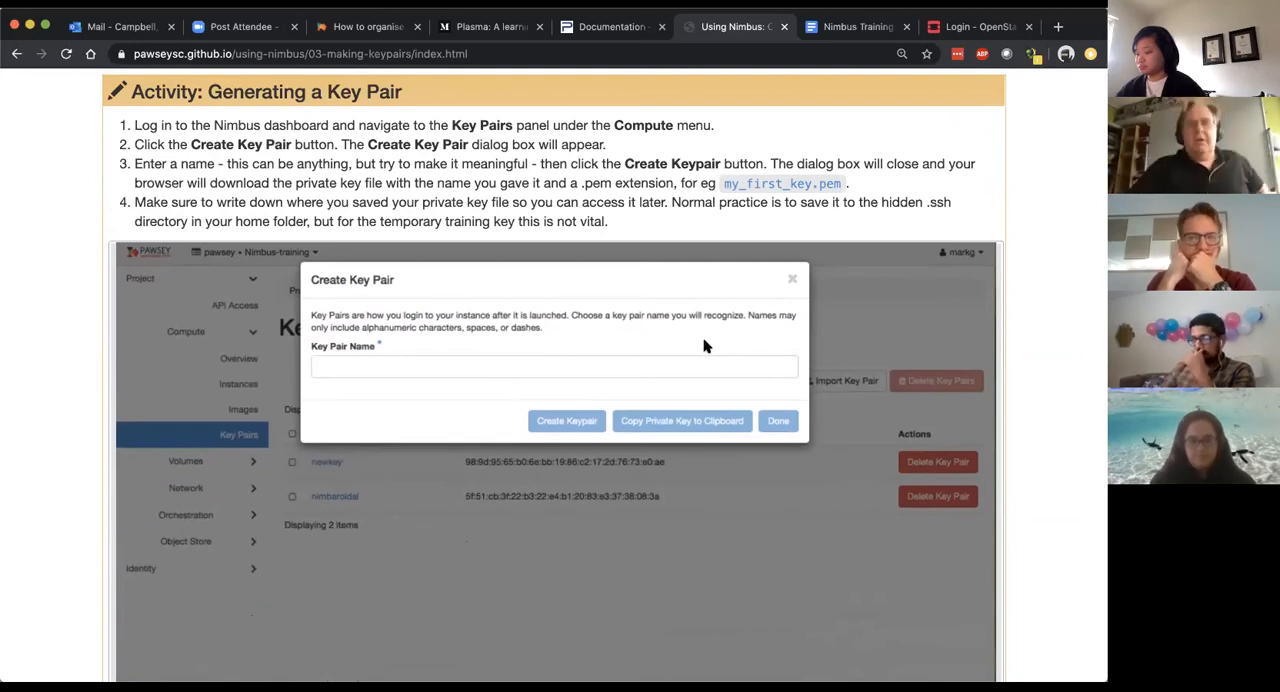
{"action": "mouse_move", "coordinate": [818, 308]}
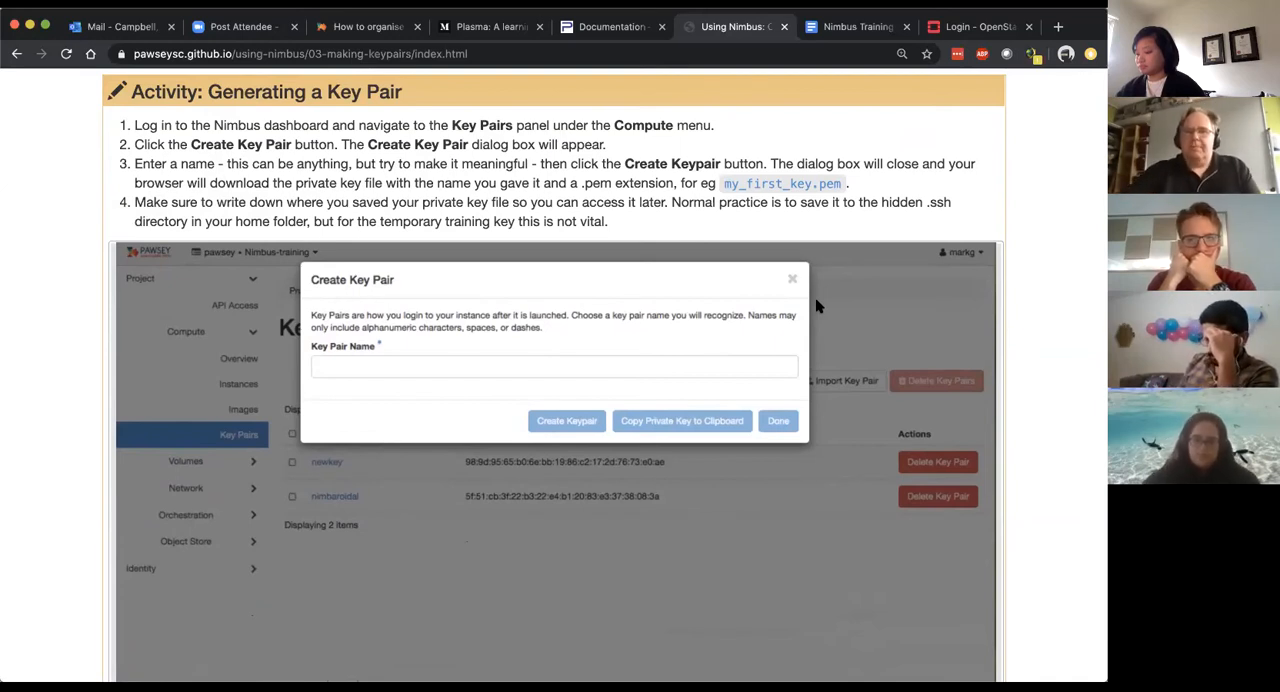
{"action": "scroll", "scroll_direction": "down", "scroll_amount": 3}
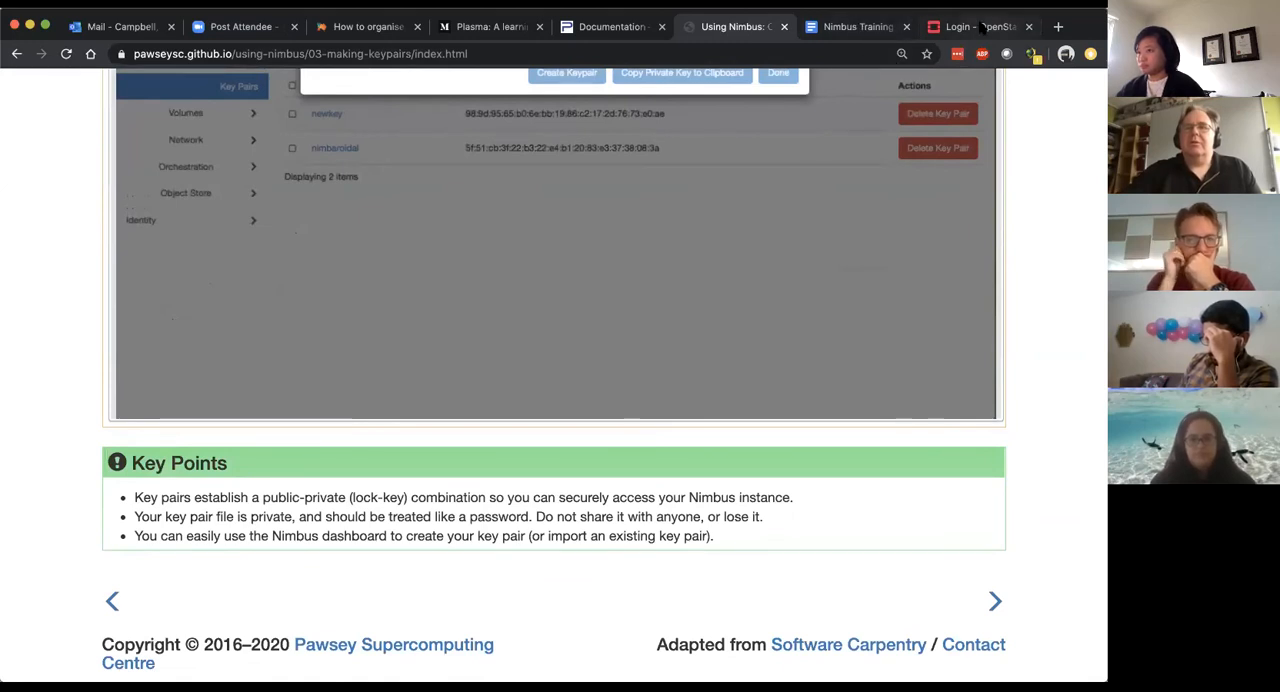
{"action": "left_click", "coordinate": [980, 26]}
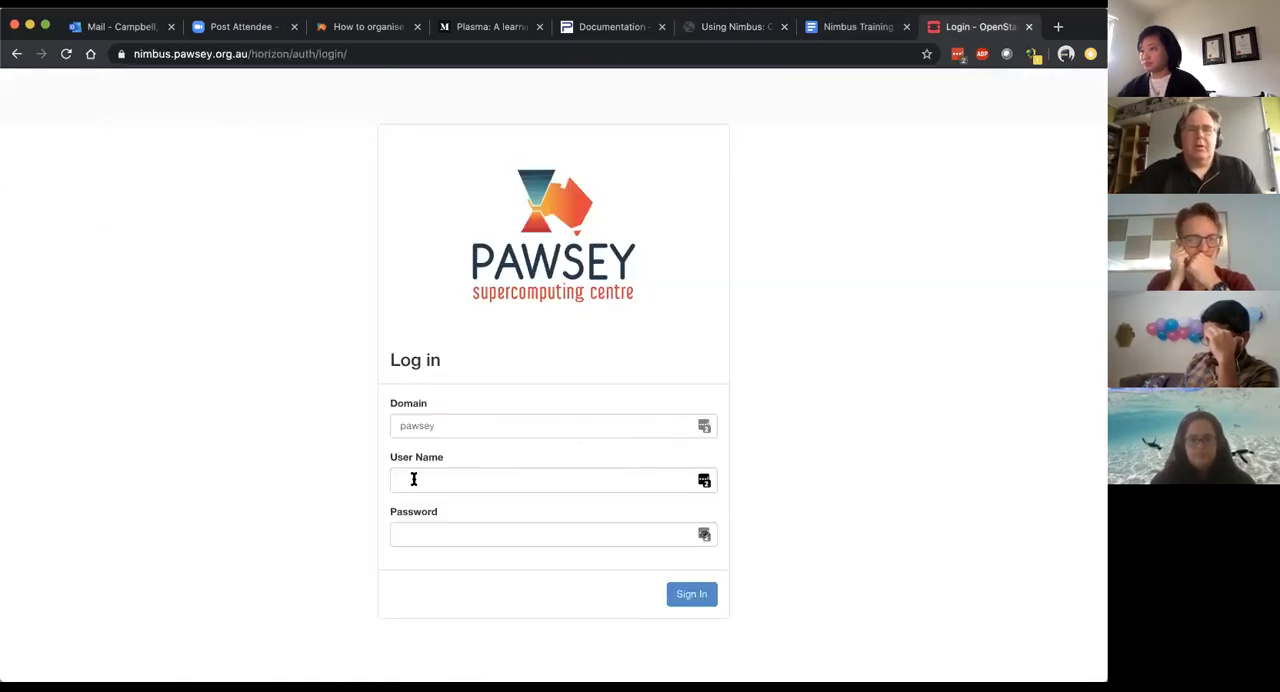
Sign in to the Nimbus dashboard as user 'cou0' with its password on the Pawsey login form.
{"action": "left_click", "coordinate": [544, 480]}
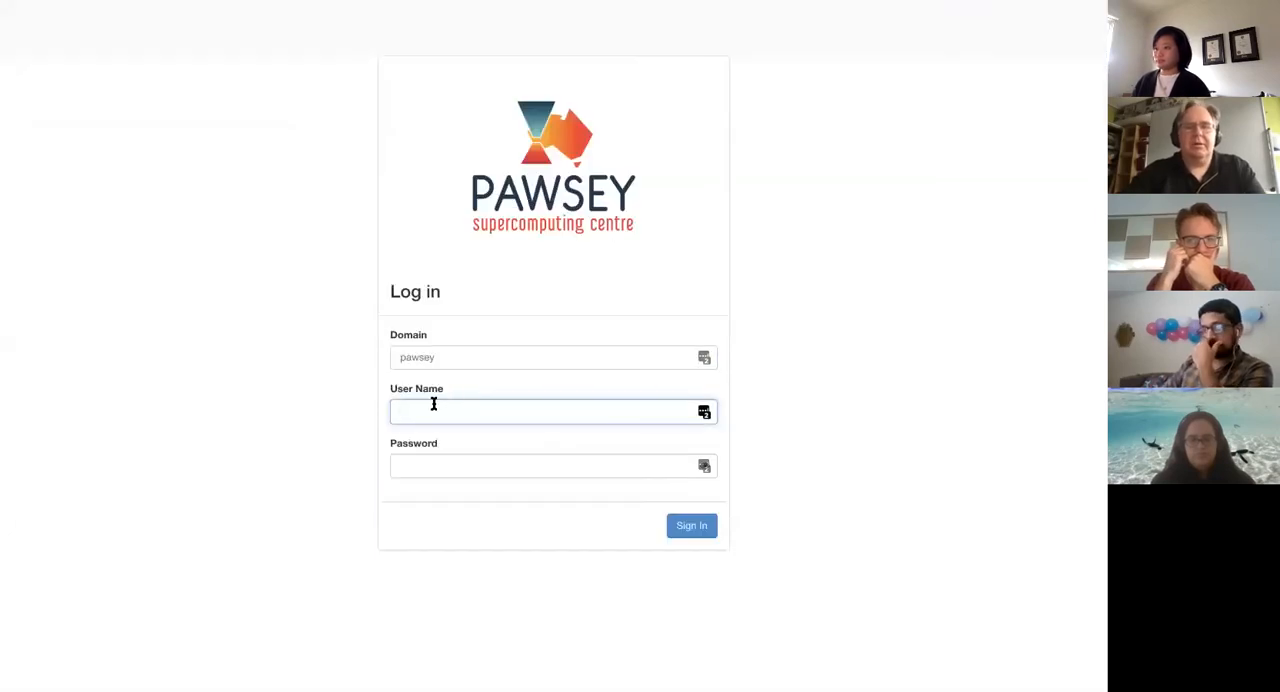
{"action": "type", "text": "cou008"}
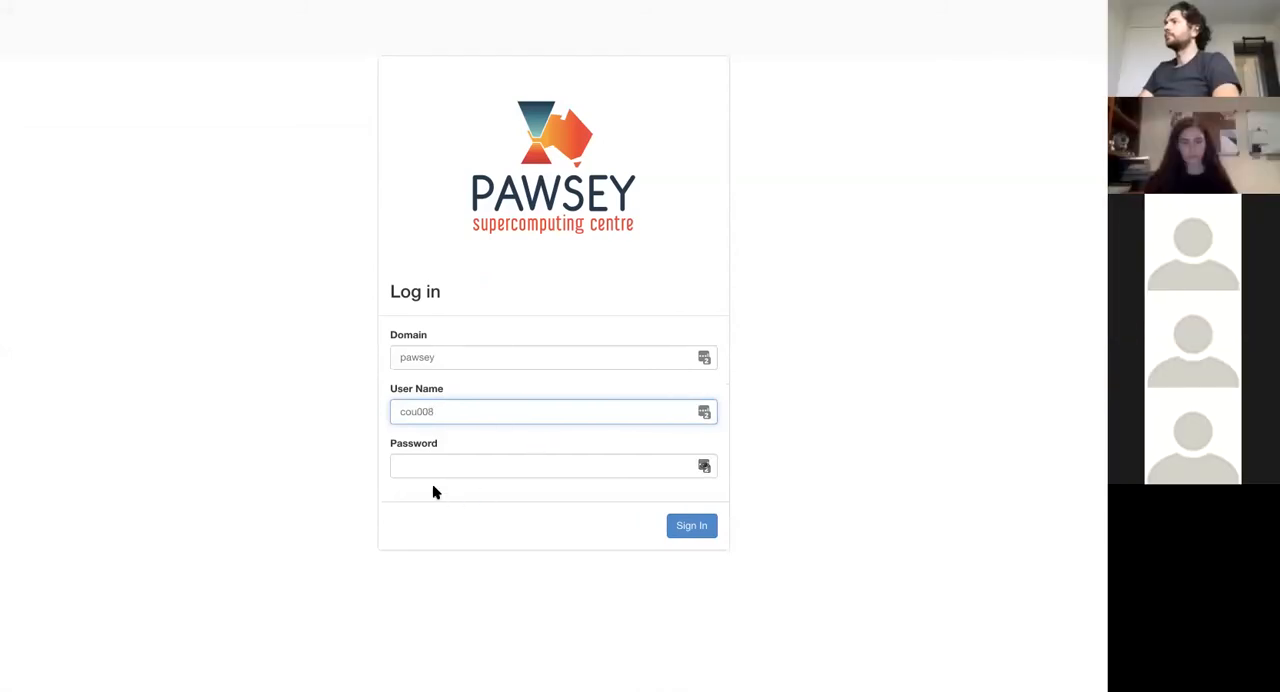
{"action": "left_click", "coordinate": [550, 466]}
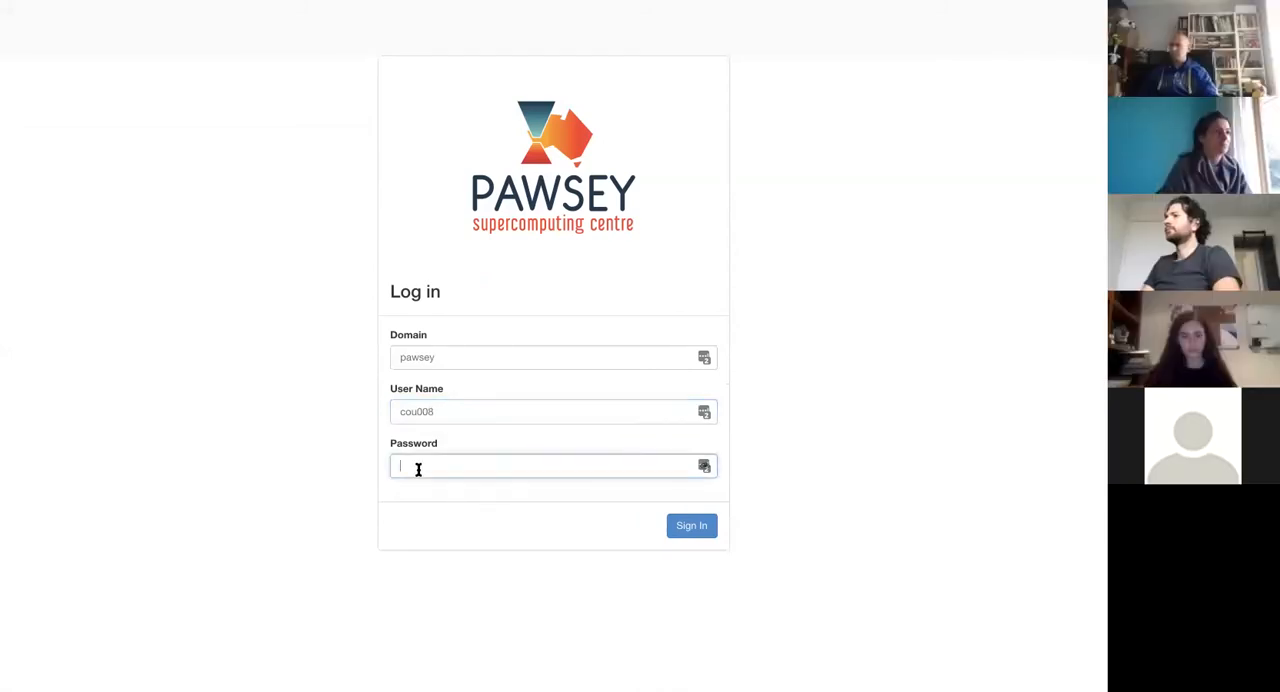
{"action": "type", "text": "password"}
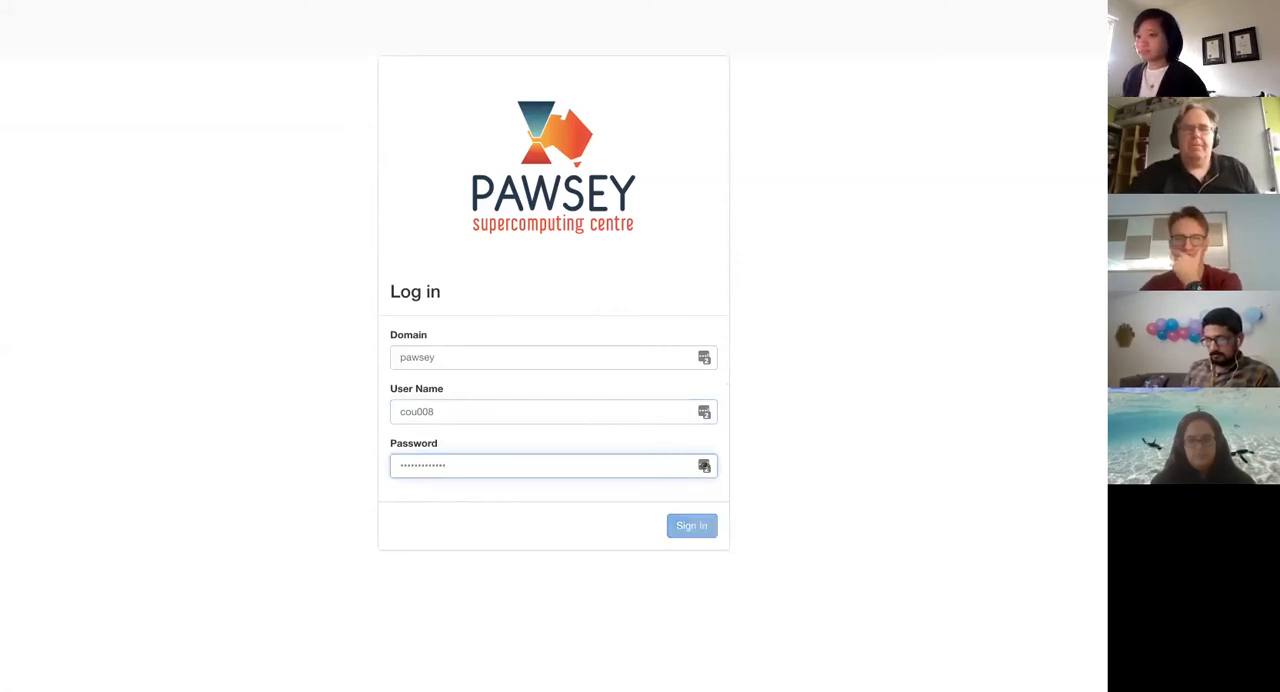
{"action": "left_click", "coordinate": [692, 524]}
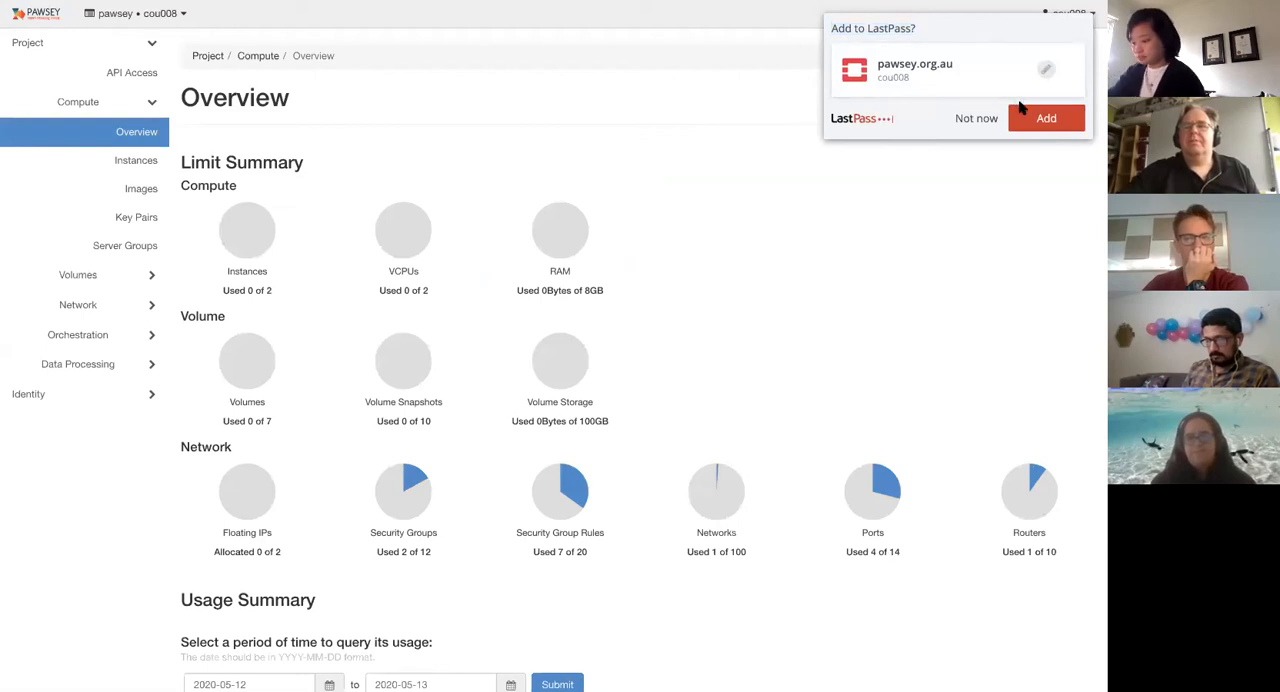
Decline the LastPass save prompt with 'Not now' and go to Compute > Key Pairs, currently empty.
{"action": "left_click", "coordinate": [976, 118]}
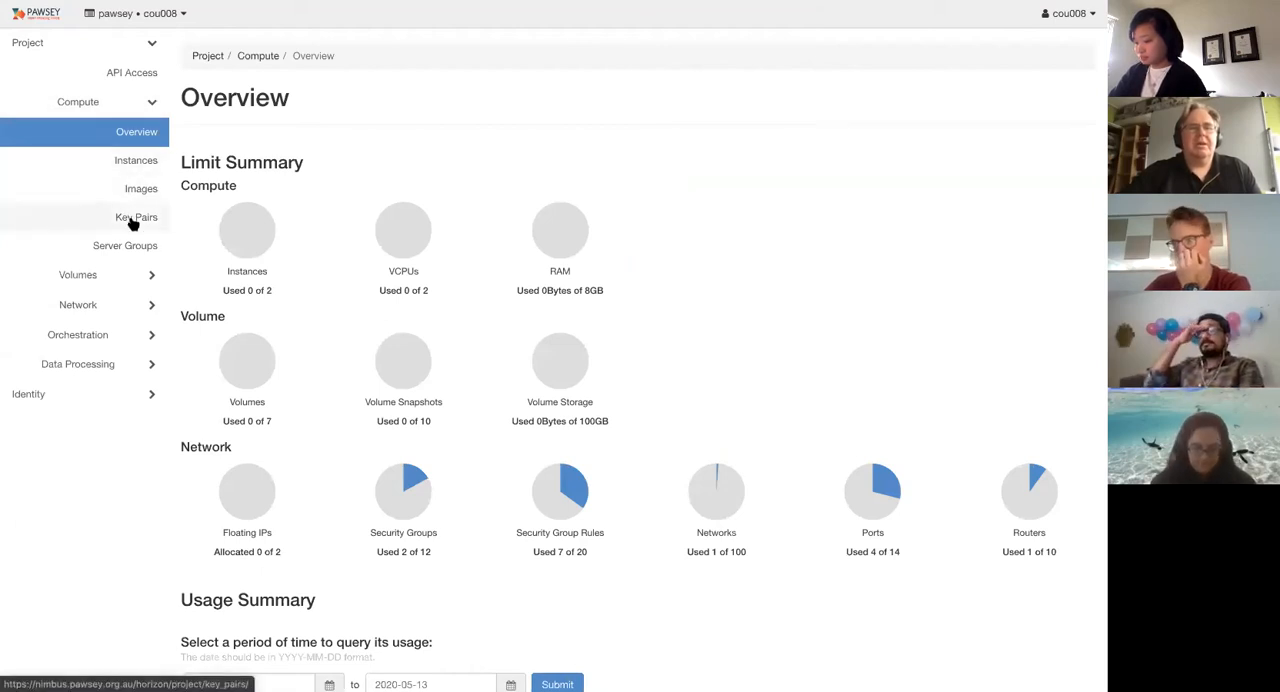
{"action": "left_click", "coordinate": [136, 218]}
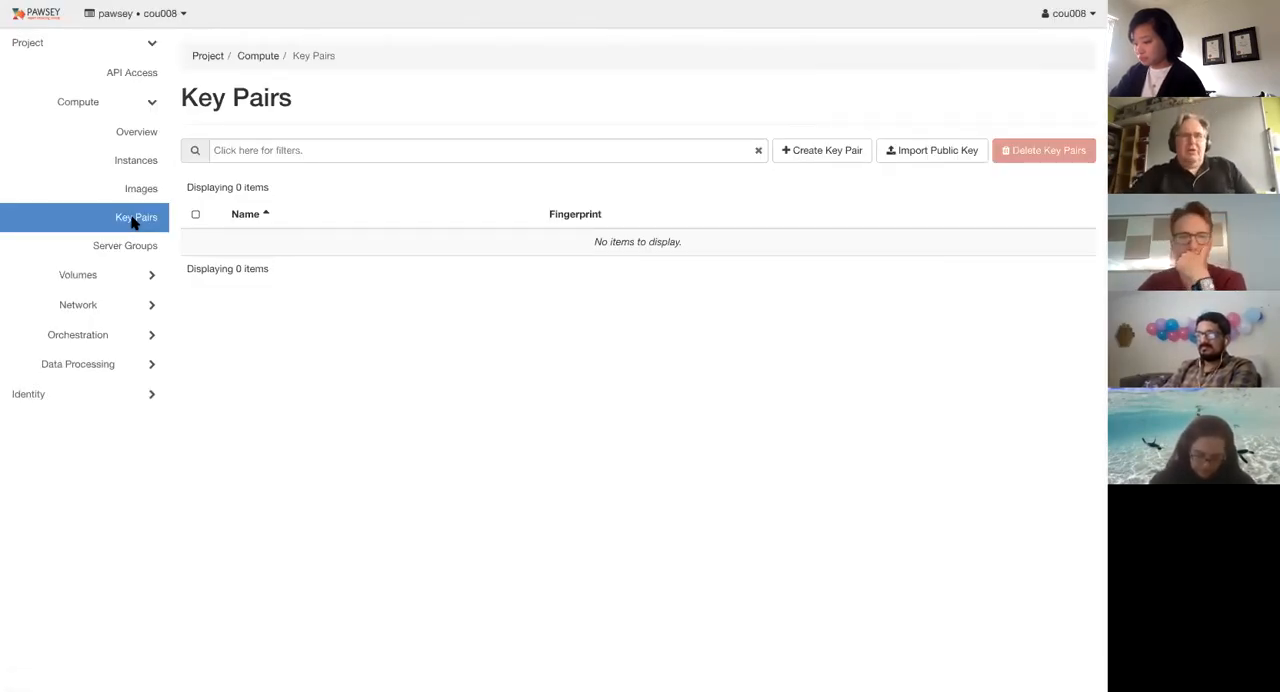
{"action": "mouse_move", "coordinate": [836, 186]}
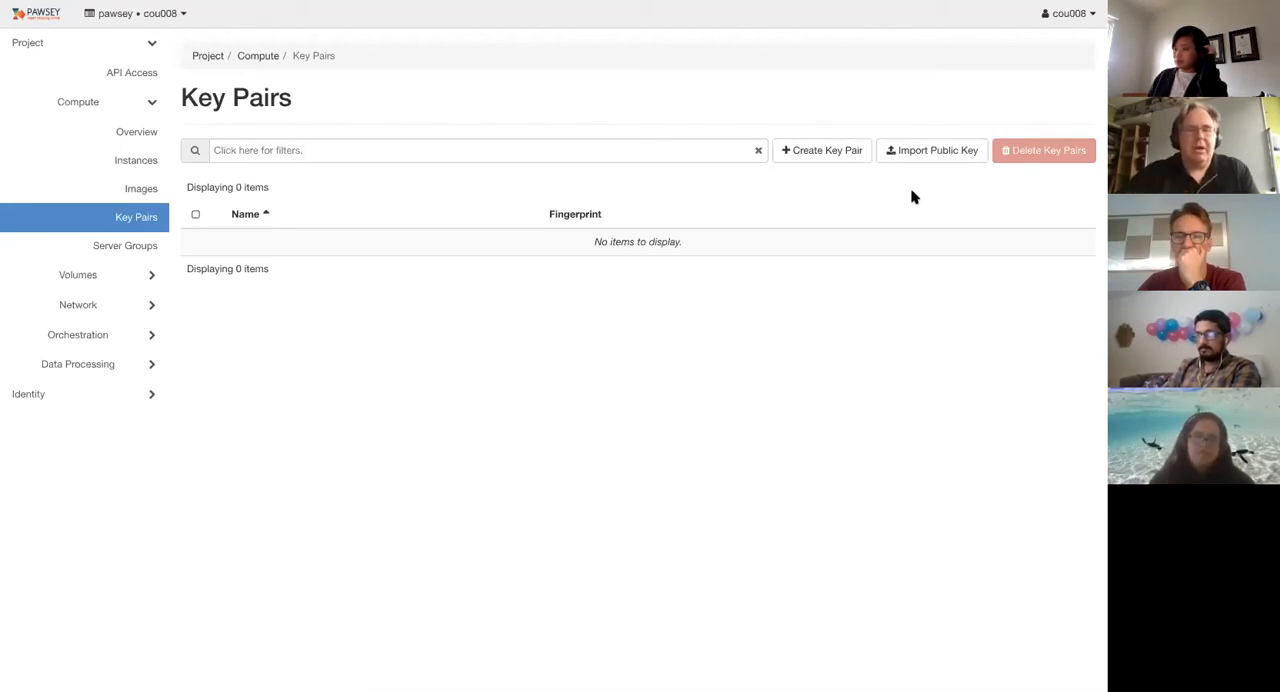
{"action": "mouse_move", "coordinate": [900, 198]}
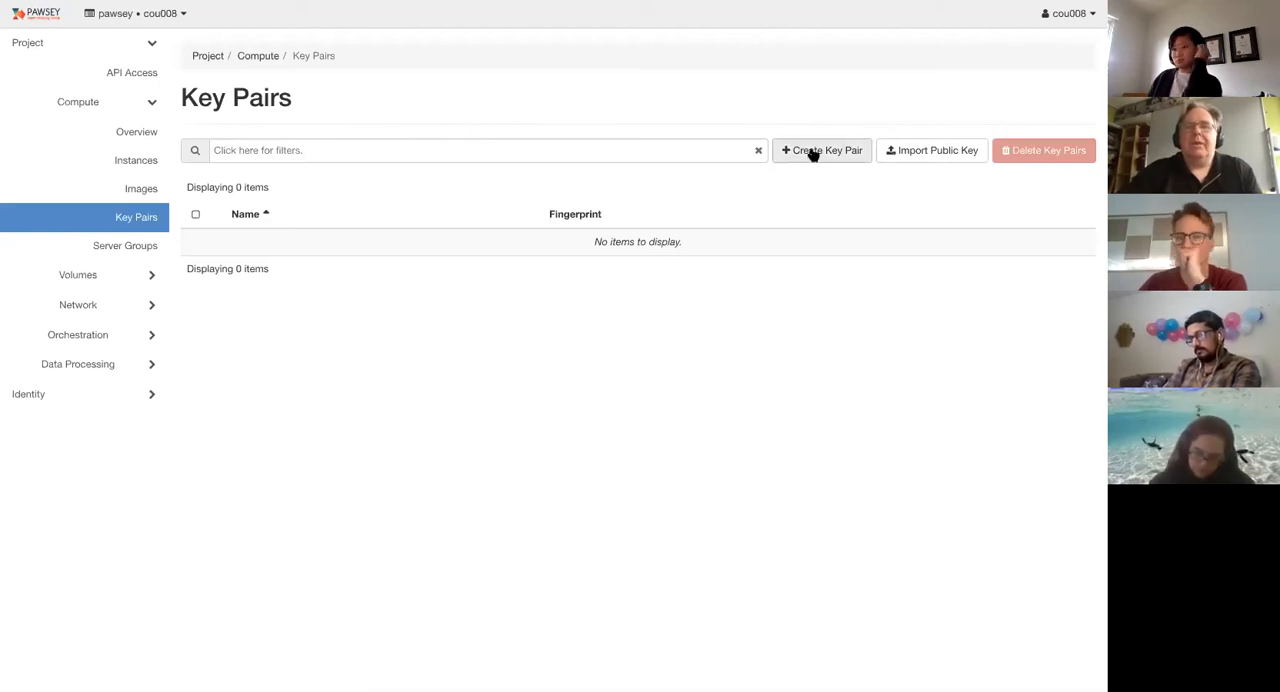
Create a key pair named 'training' so it appears with its fingerprint in the Key Pairs list.
{"action": "left_click", "coordinate": [820, 150]}
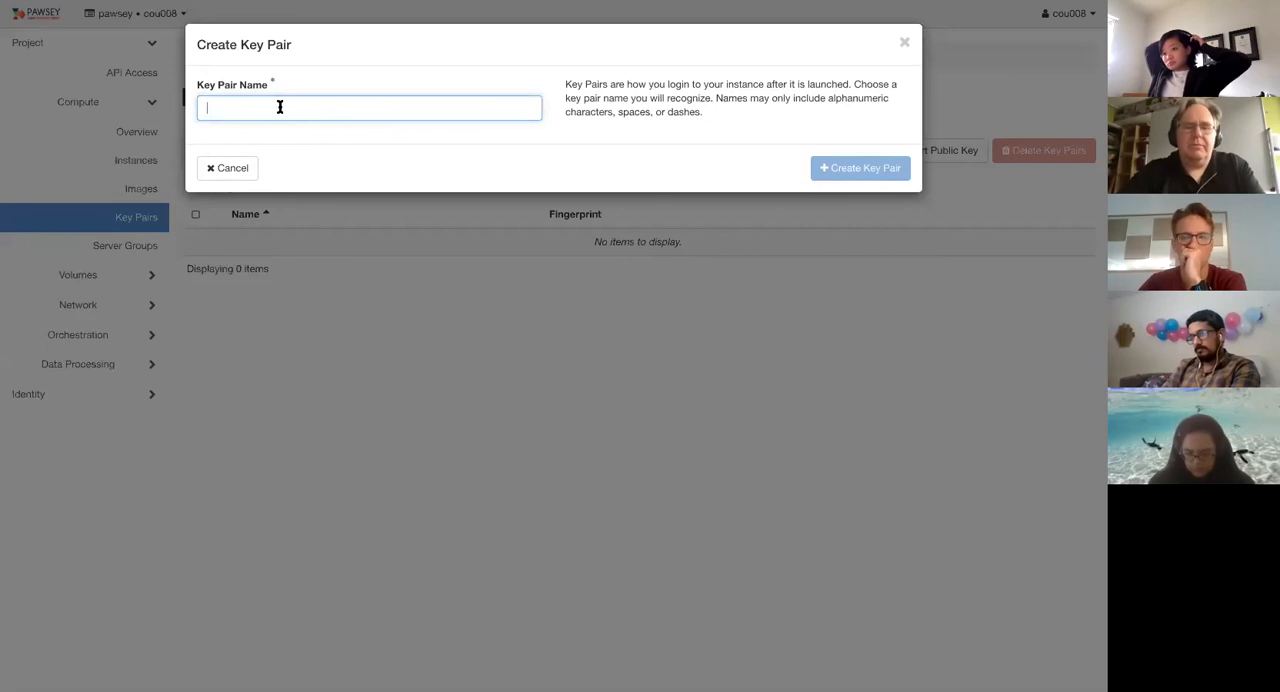
{"action": "type", "text": "training"}
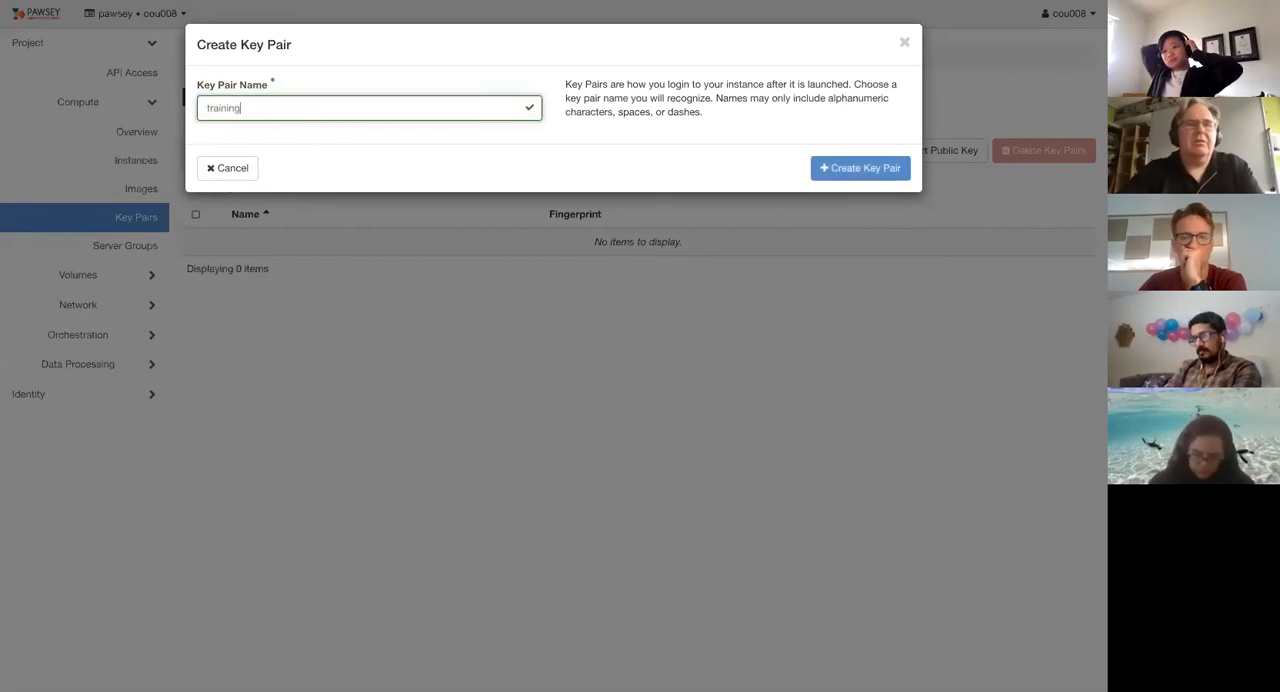
{"action": "mouse_move", "coordinate": [788, 210]}
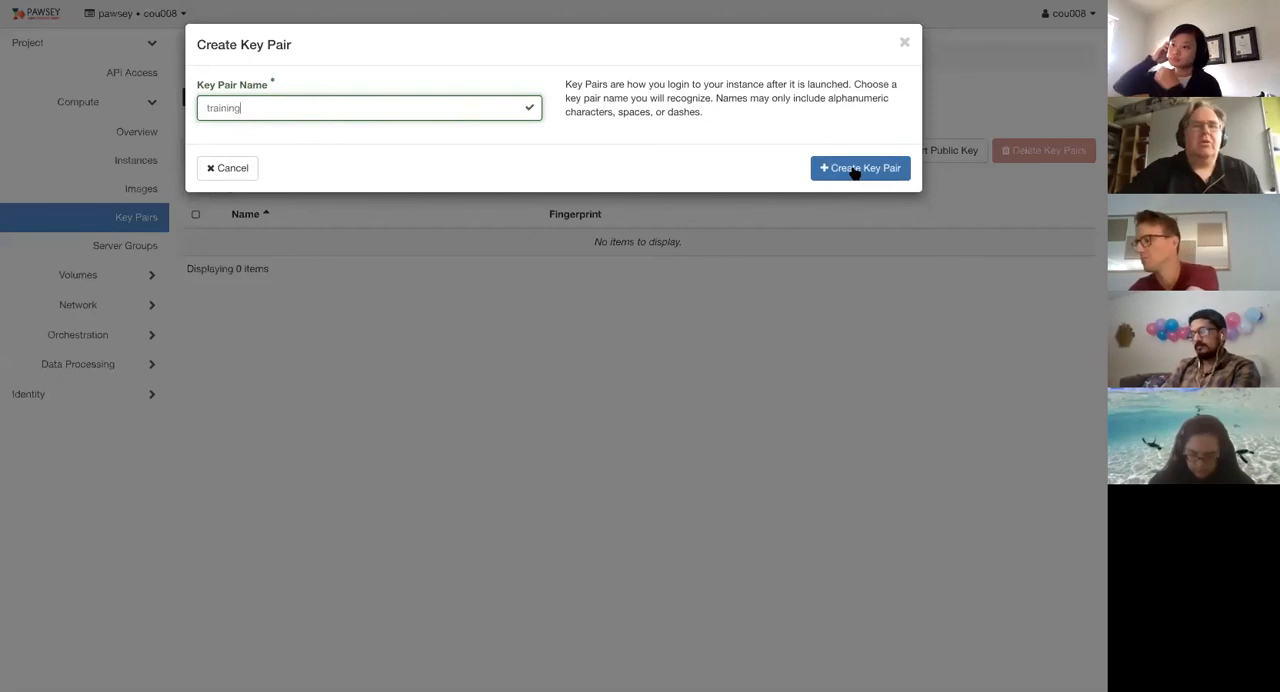
{"action": "left_click", "coordinate": [860, 168]}
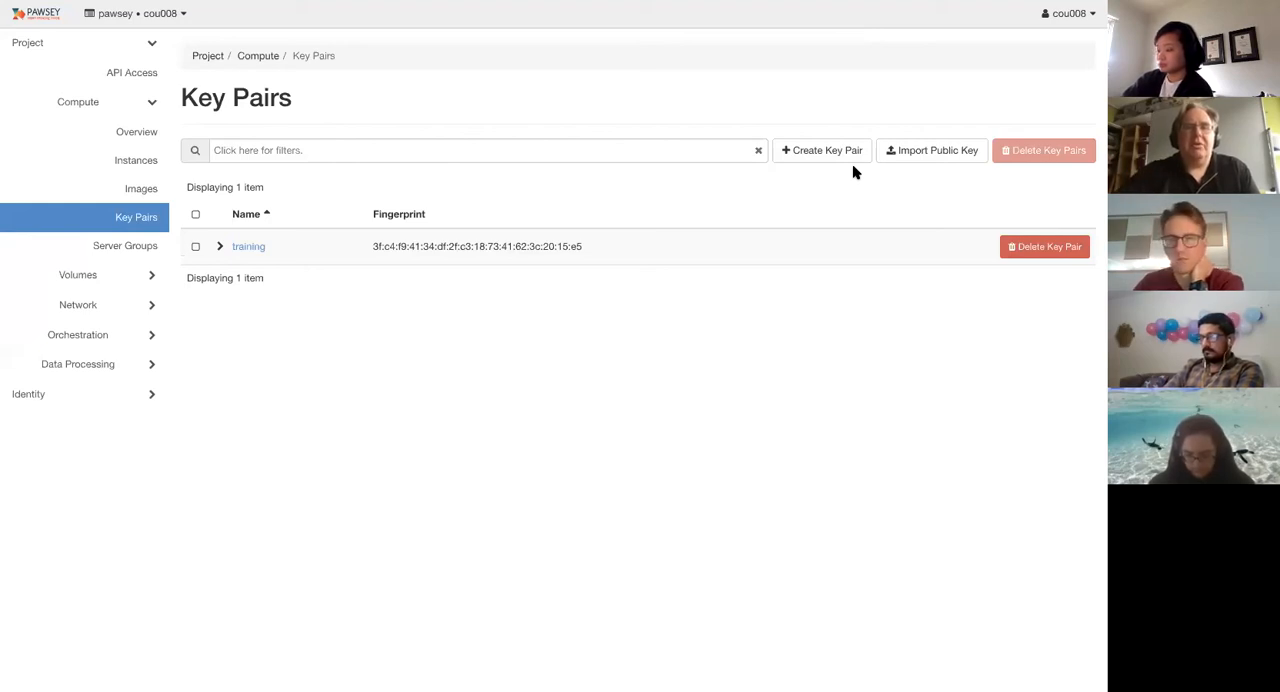
{"action": "mouse_move", "coordinate": [790, 272]}
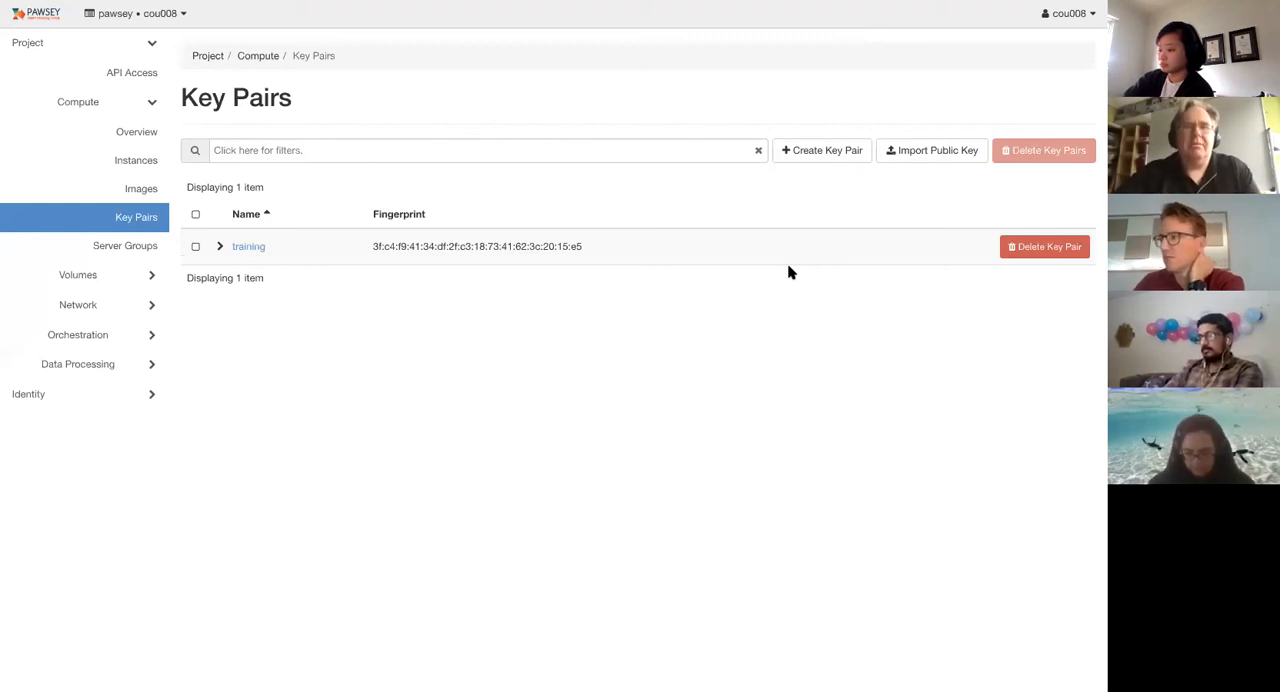
{"action": "mouse_move", "coordinate": [296, 150]}
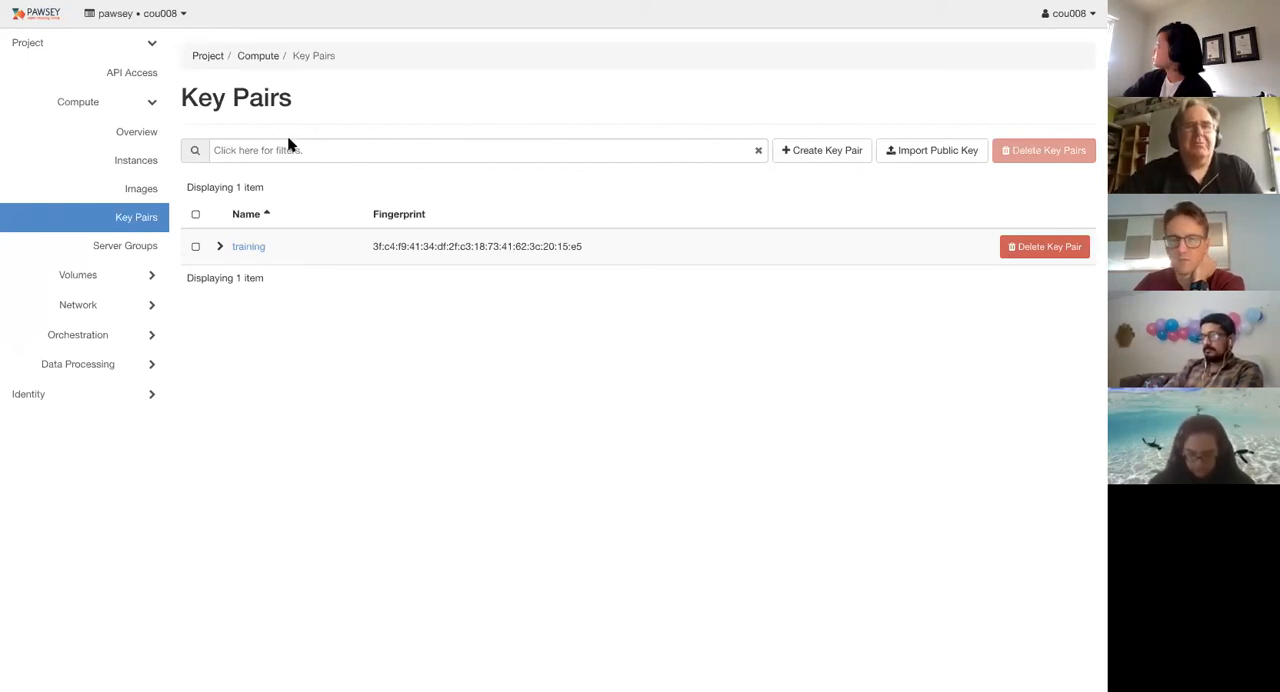
{"action": "mouse_move", "coordinate": [348, 172]}
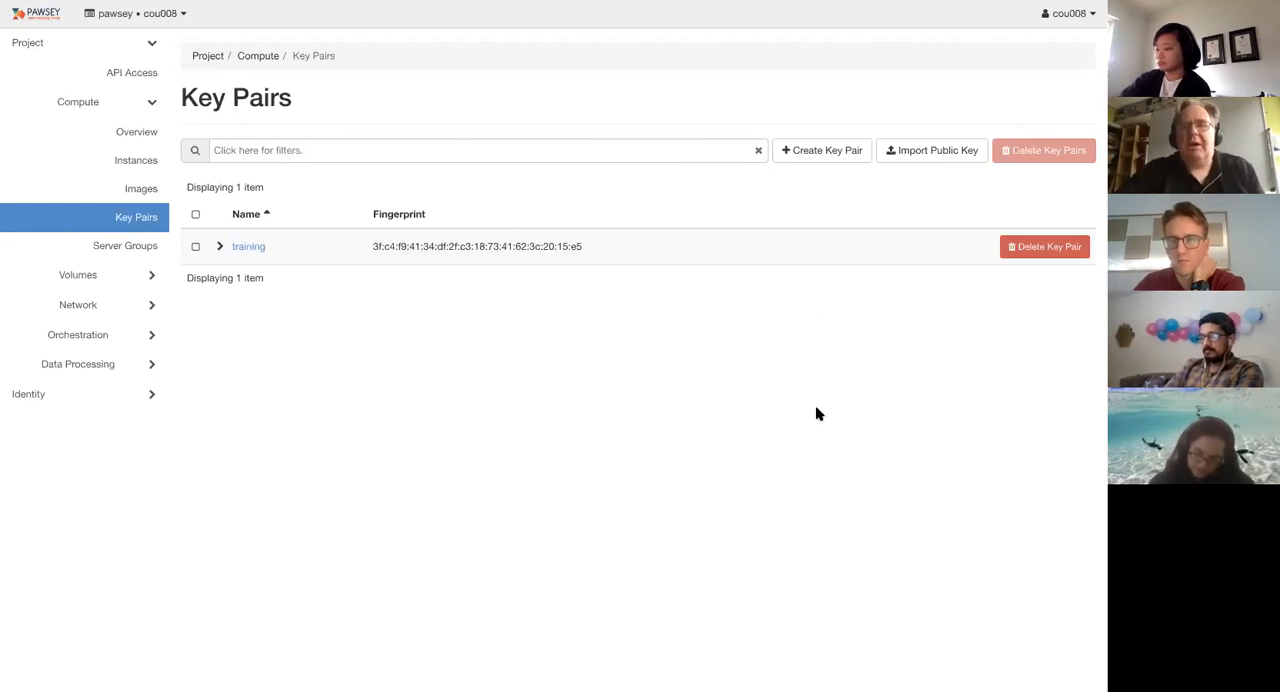
{"action": "mouse_move", "coordinate": [840, 410]}
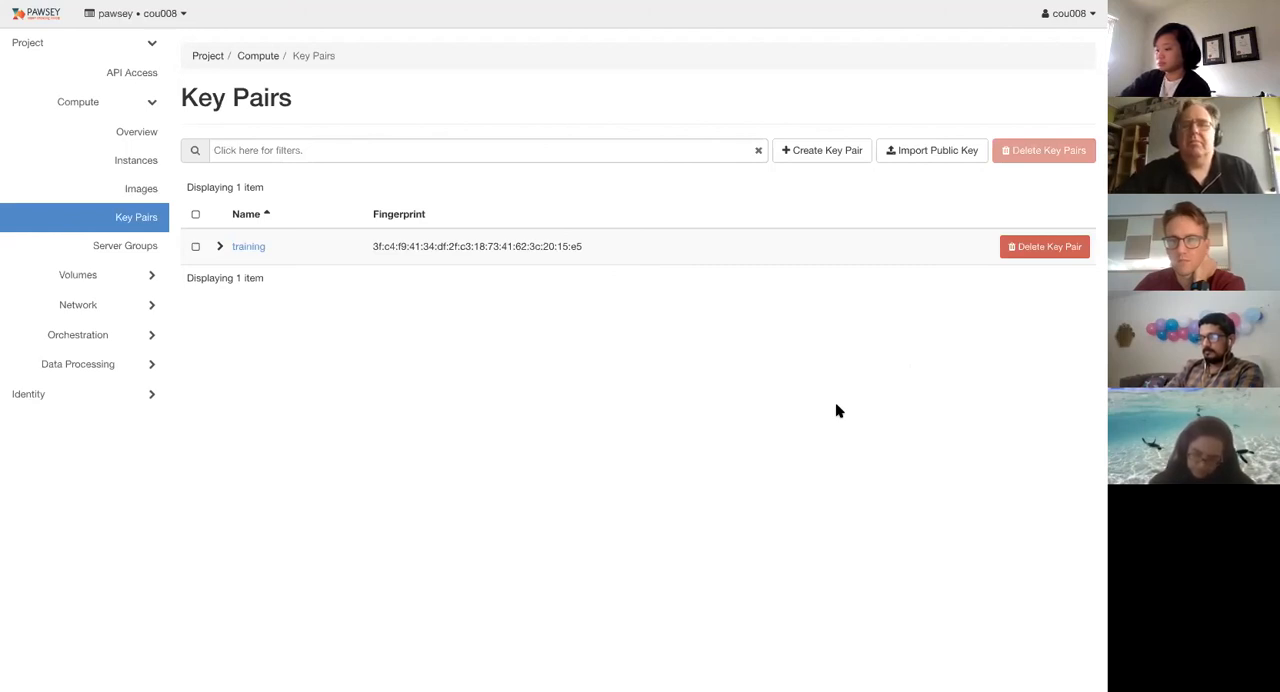
Get the training.pem private key file downloaded and shown in the browser's download bar.
{"action": "left_click", "coordinate": [820, 150]}
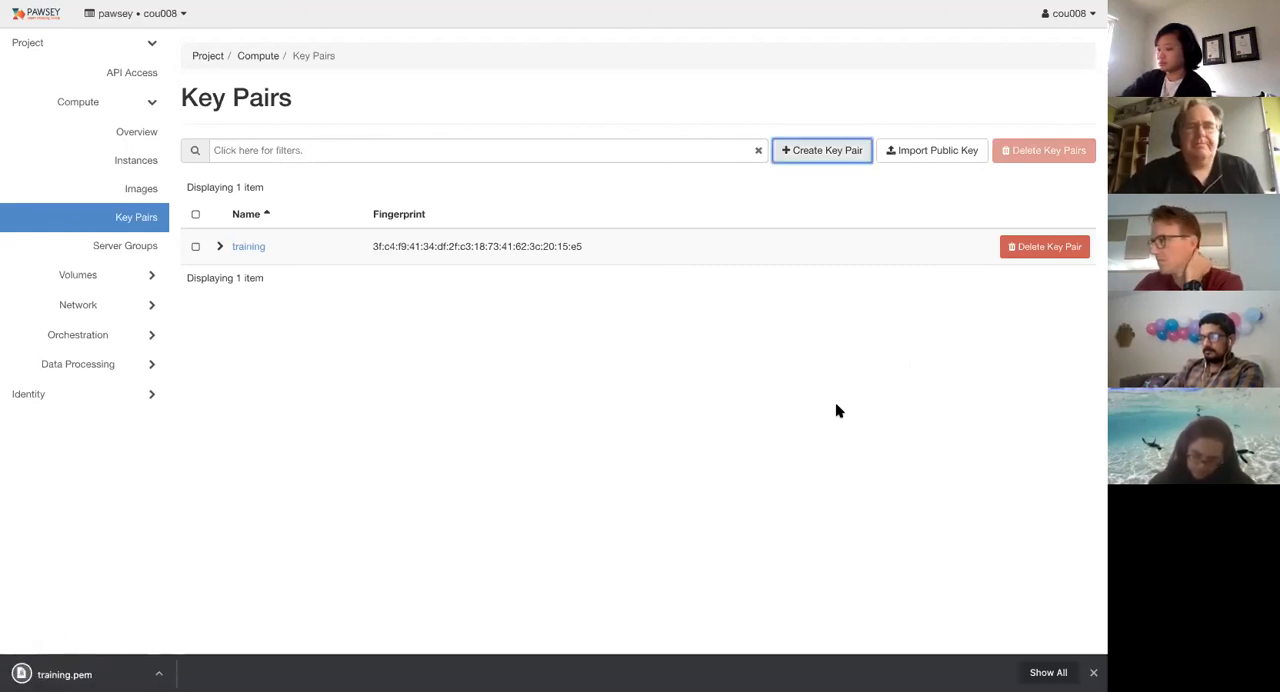
{"action": "mouse_move", "coordinate": [586, 434]}
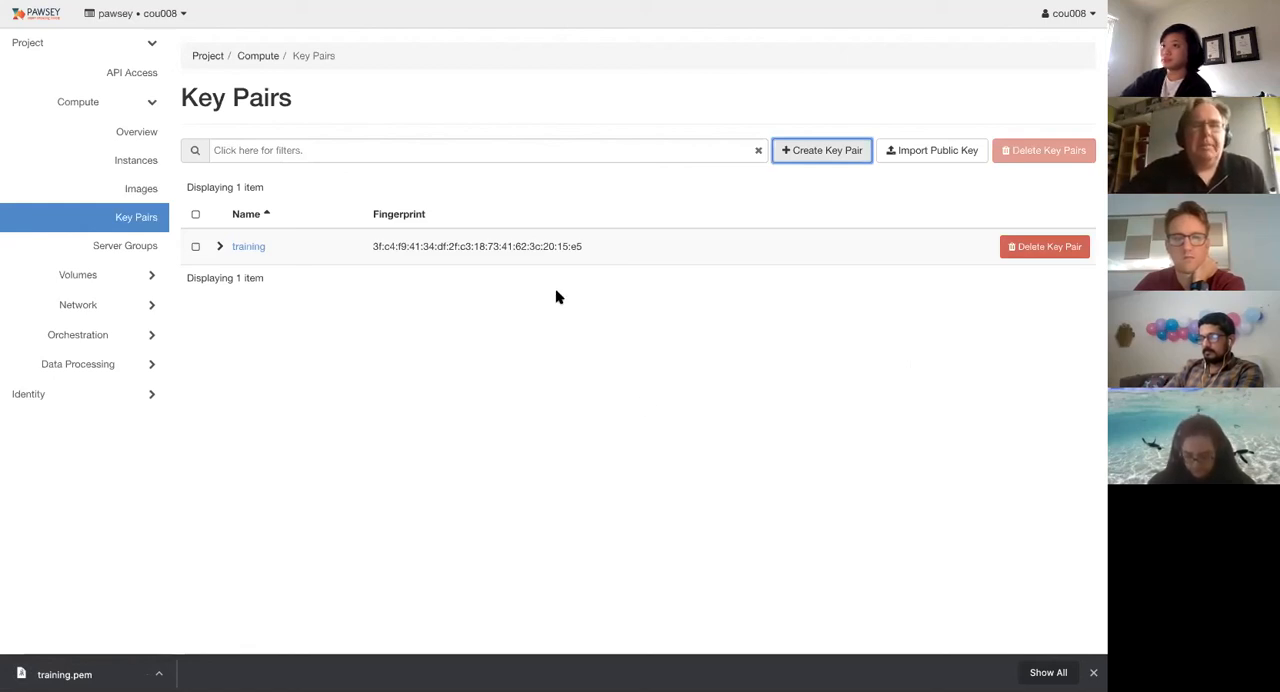
{"action": "mouse_move", "coordinate": [256, 258]}
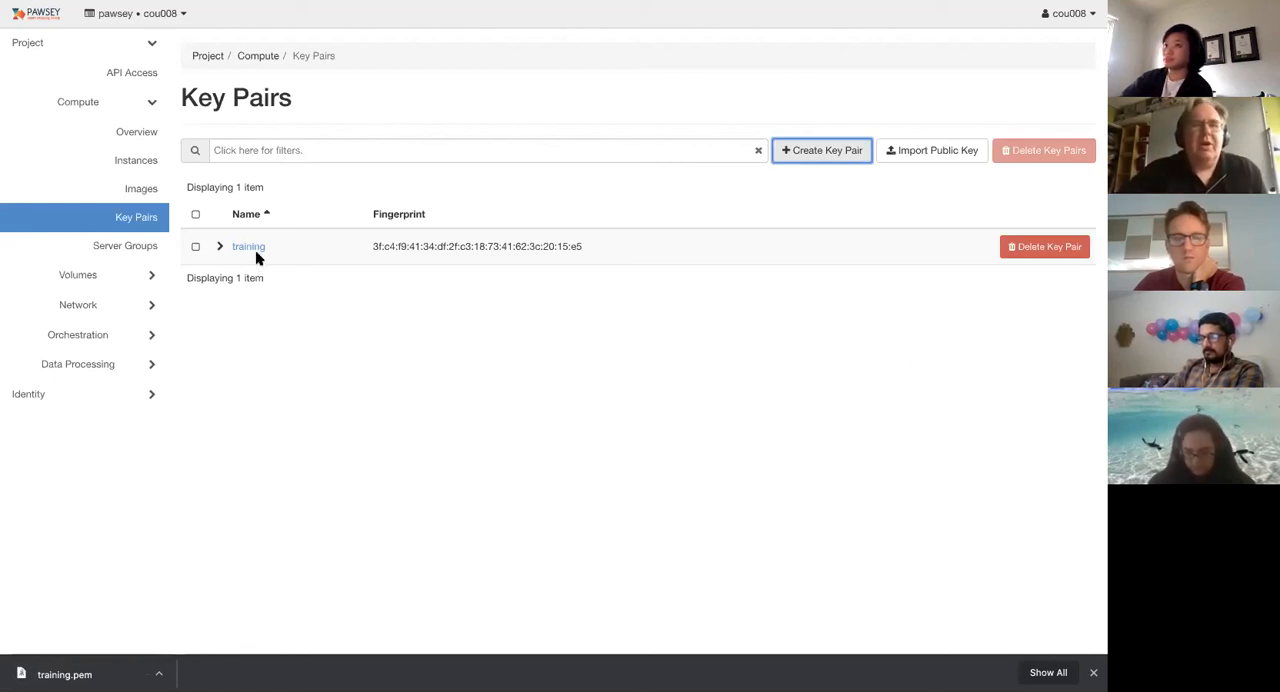
{"action": "mouse_move", "coordinate": [418, 302]}
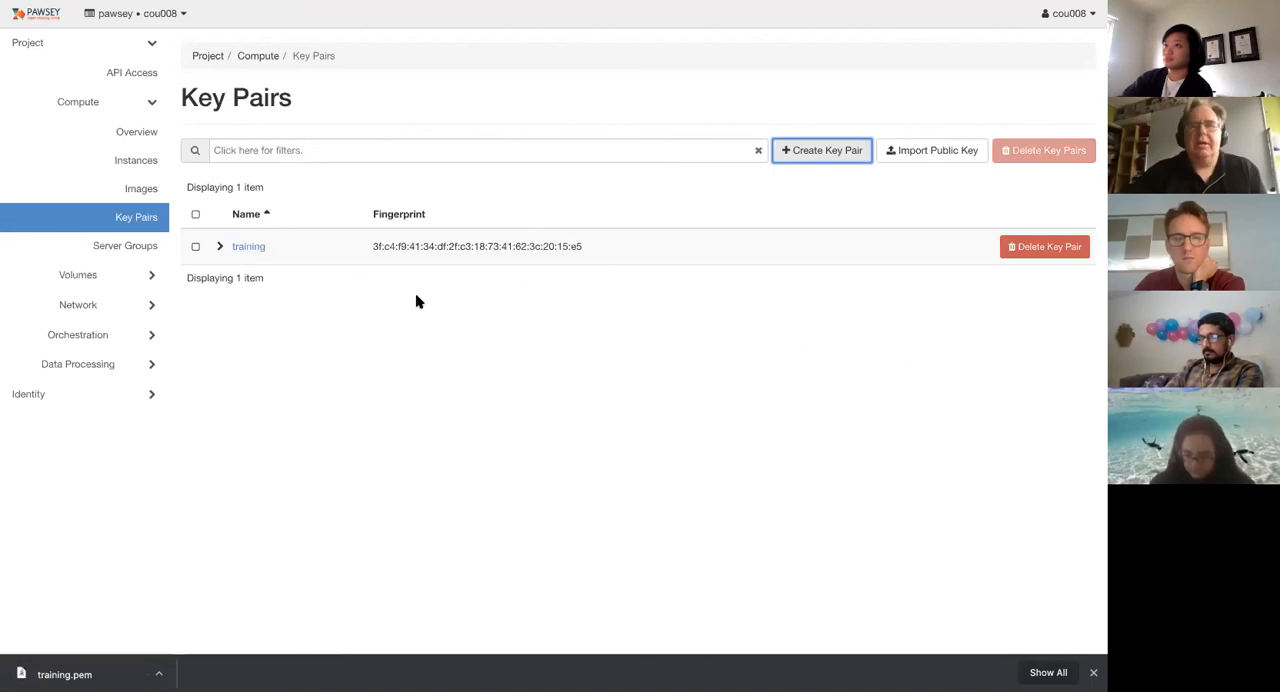